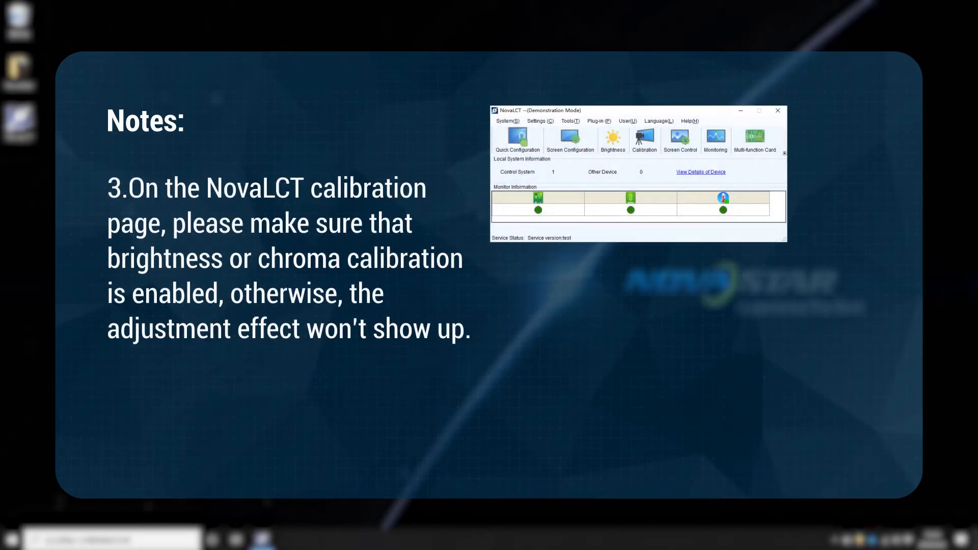
left_click(644, 139)
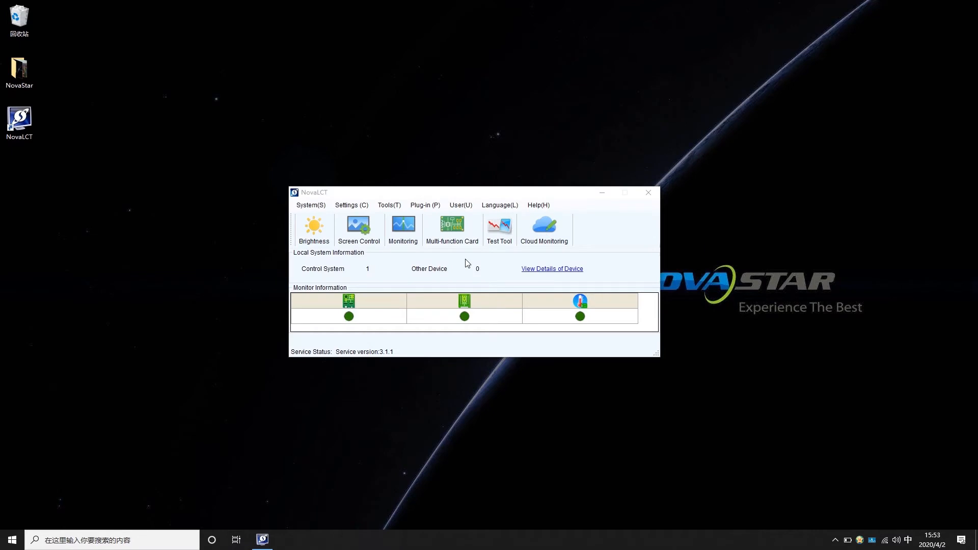
left_click(460, 205)
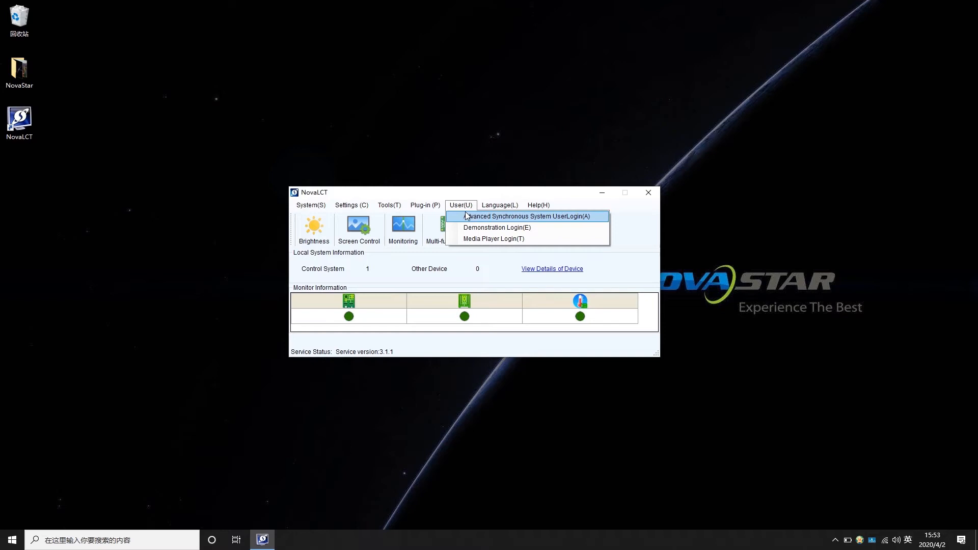
left_click(525, 216)
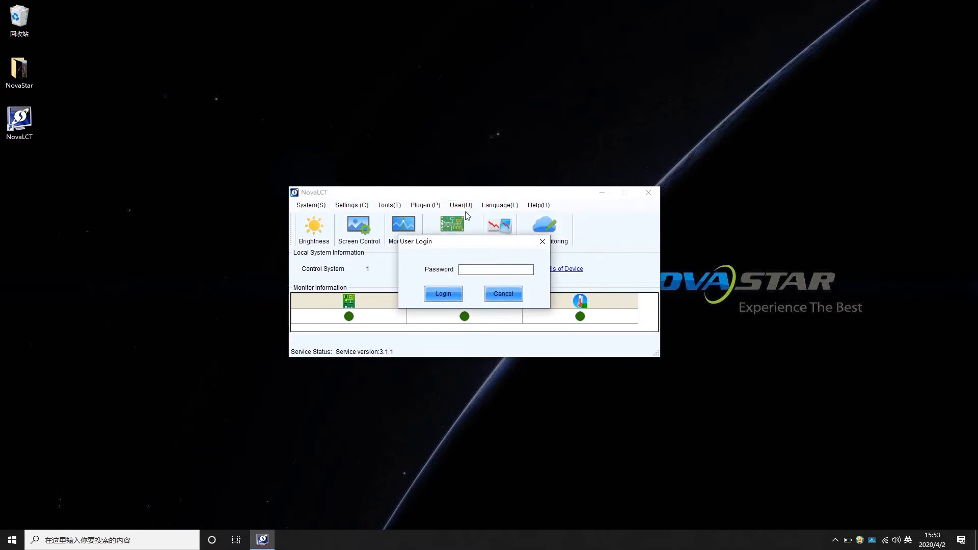
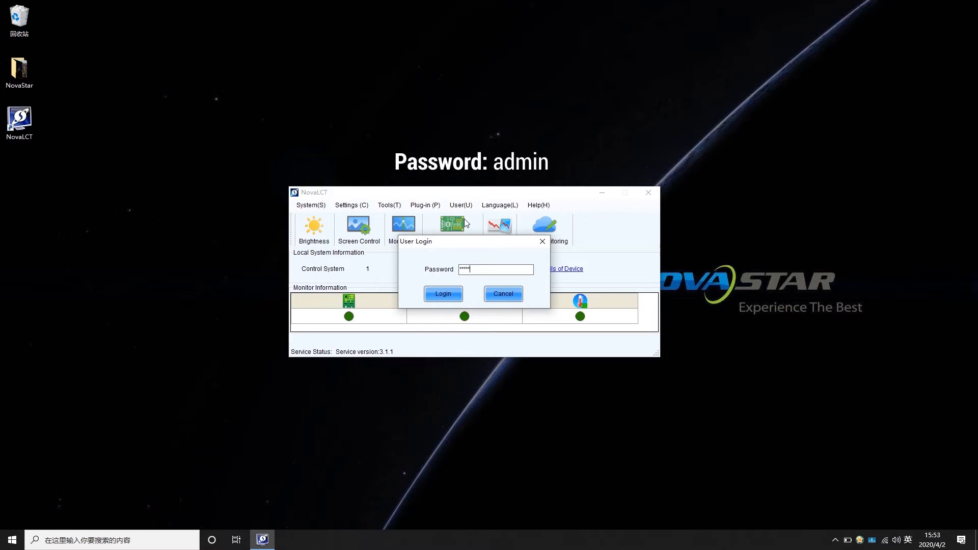
left_click(442, 293)
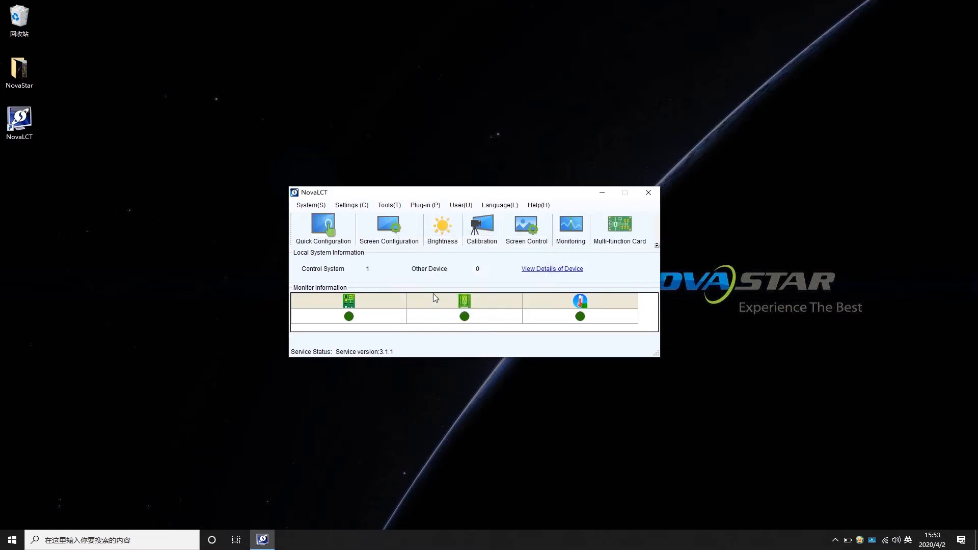
mouse_move(393, 203)
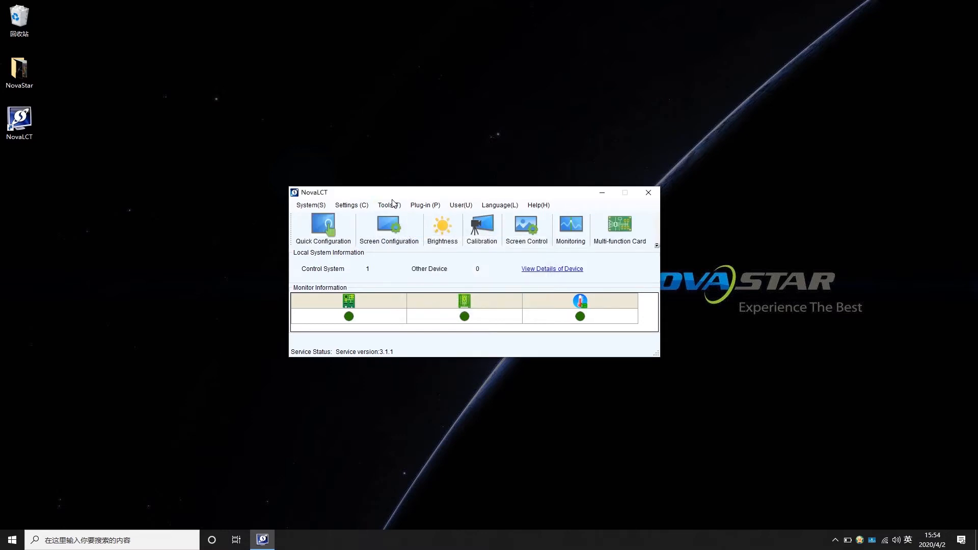
Step: Launch Quickly Adjust Dark or Bright Lines from the Tools menu
left_click(387, 206)
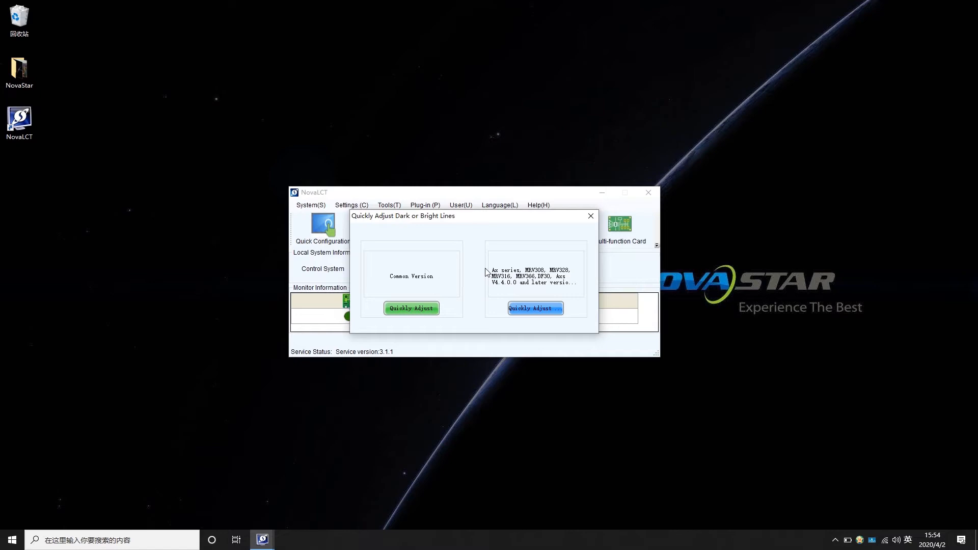
left_click(411, 276)
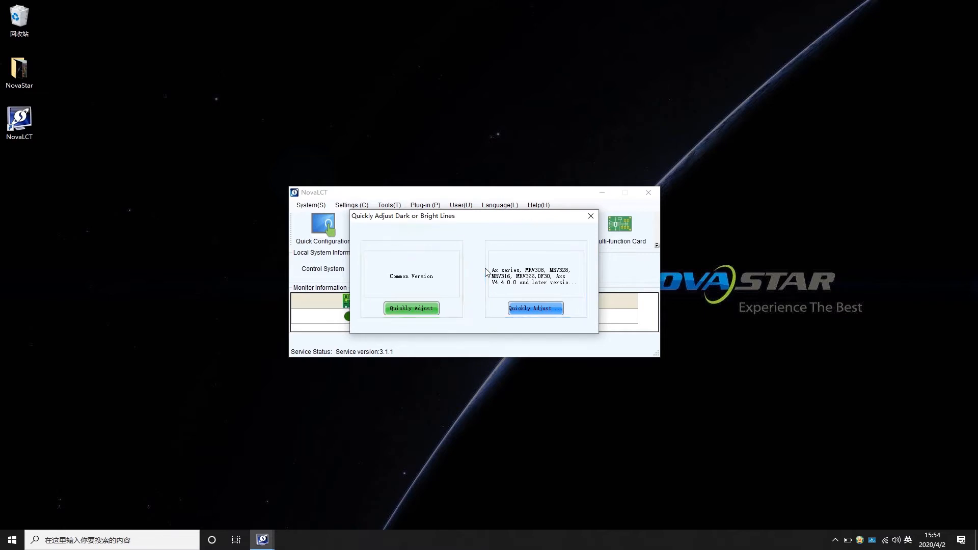
Step: Start the Ax-series quick adjustment, maximize the window, and set screen position to Extended
left_click(411, 308)
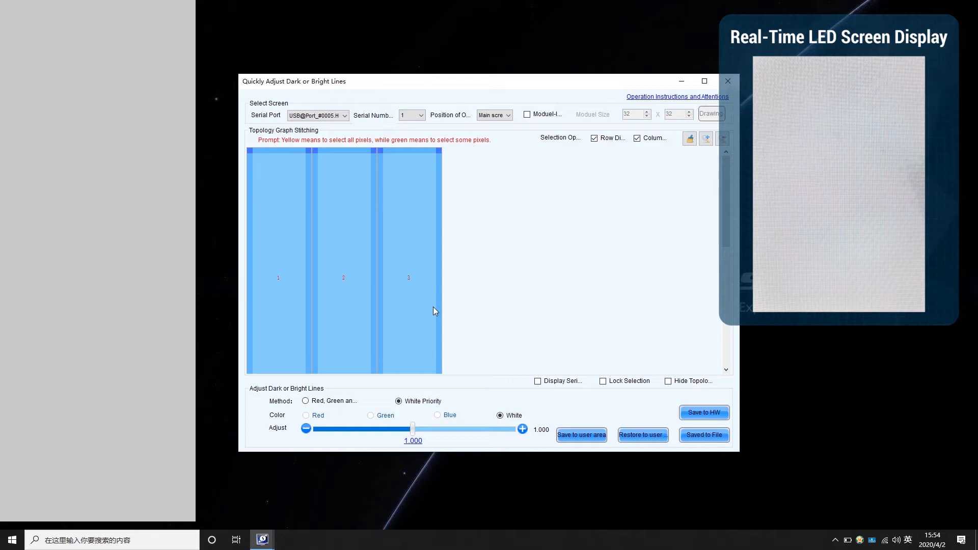
mouse_move(549, 279)
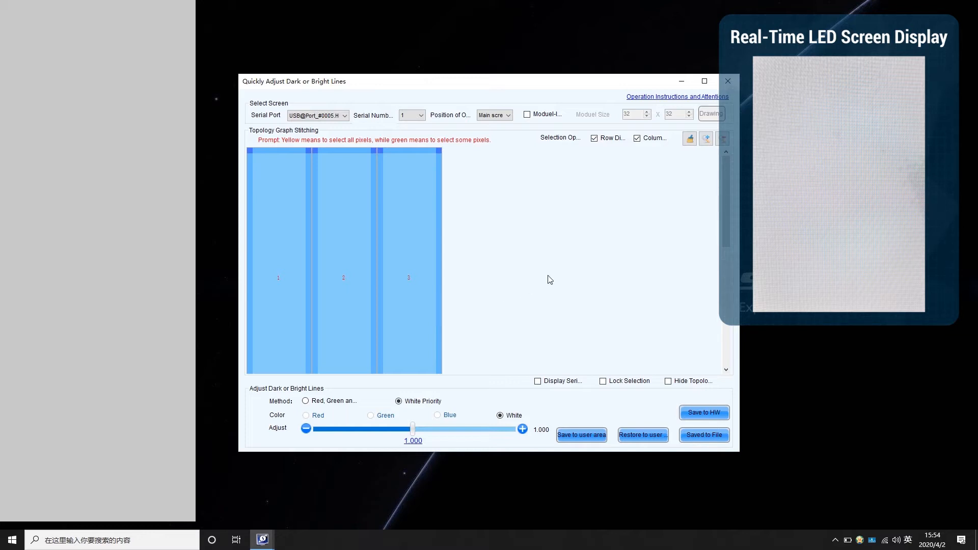
left_click(704, 81)
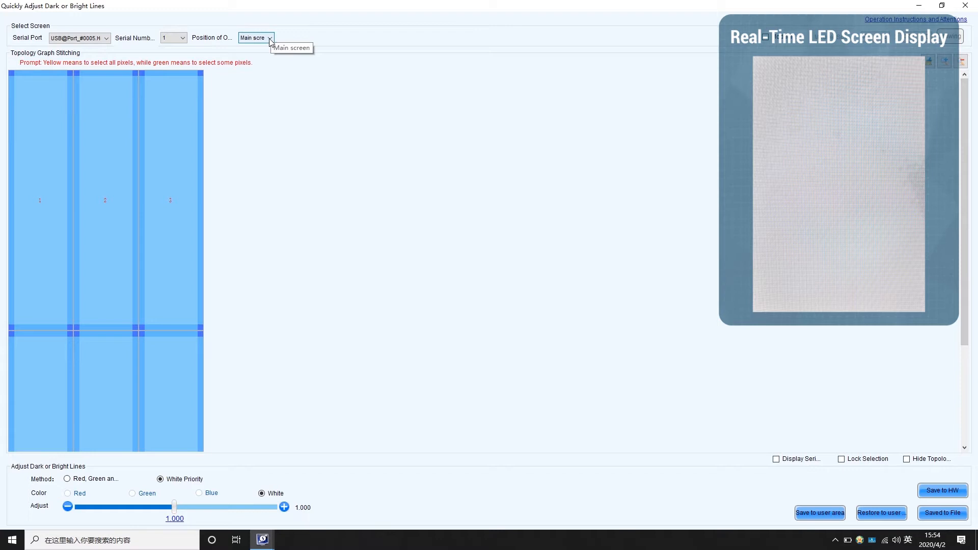
left_click(270, 37)
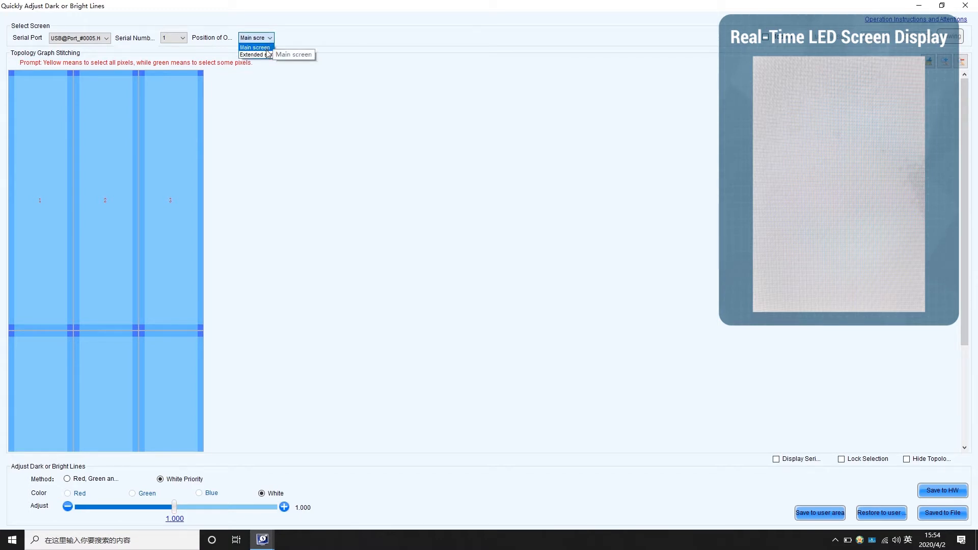
mouse_move(257, 55)
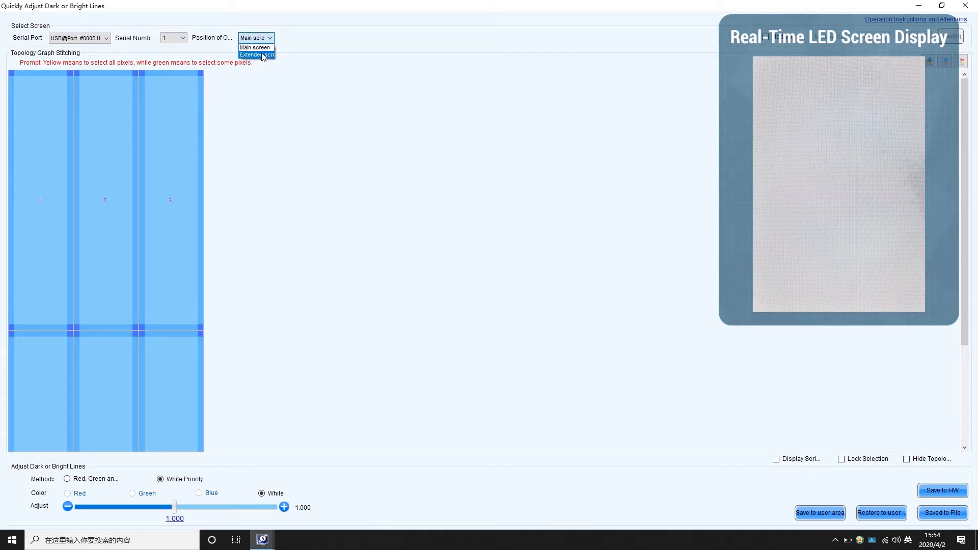
left_click(257, 55)
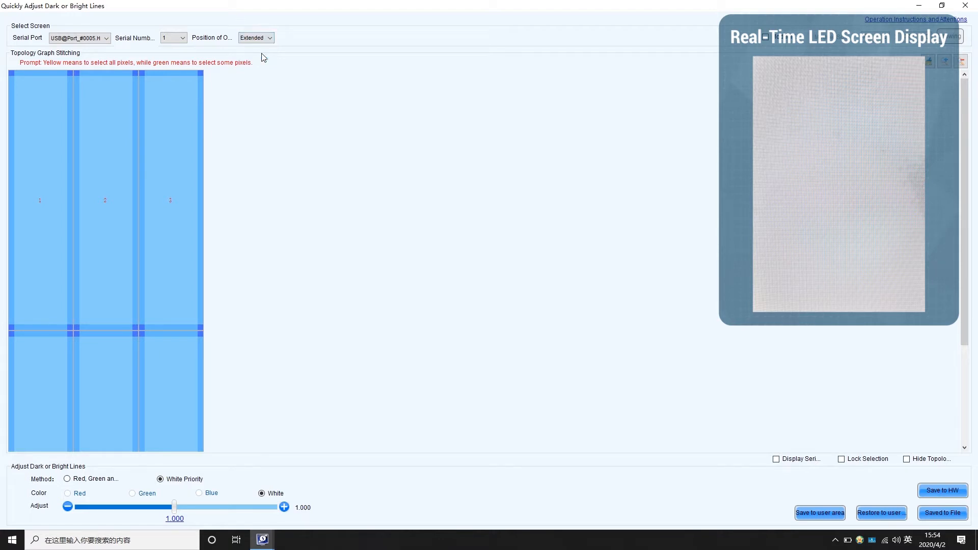
mouse_move(703, 381)
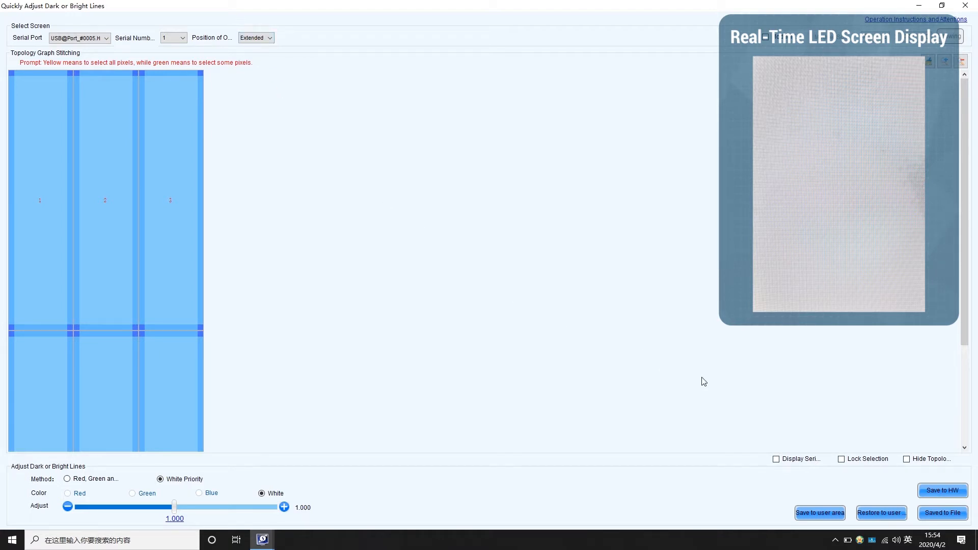
mouse_move(716, 401)
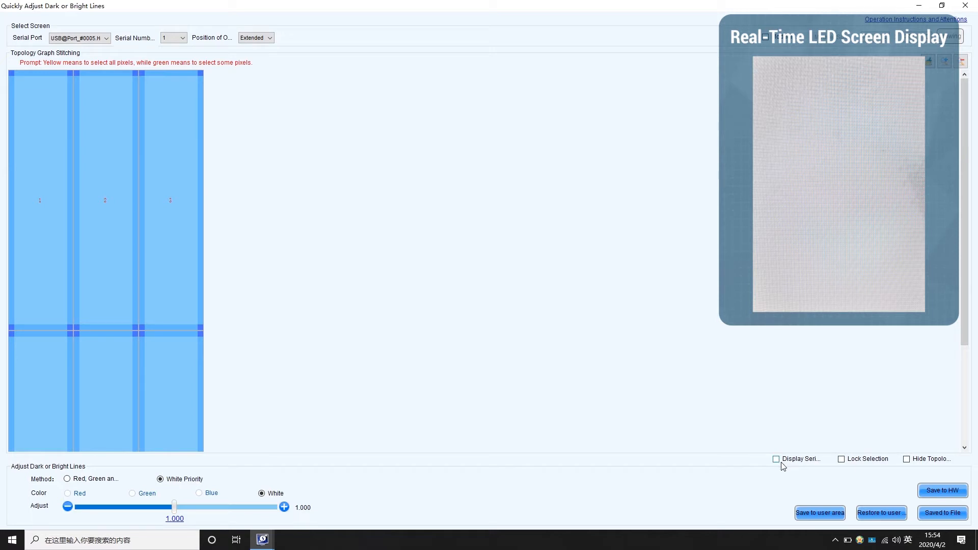
Step: Show cabinet serial numbers and tune the cabinet 2–3 column seam brightness to 1.005
left_click(776, 459)
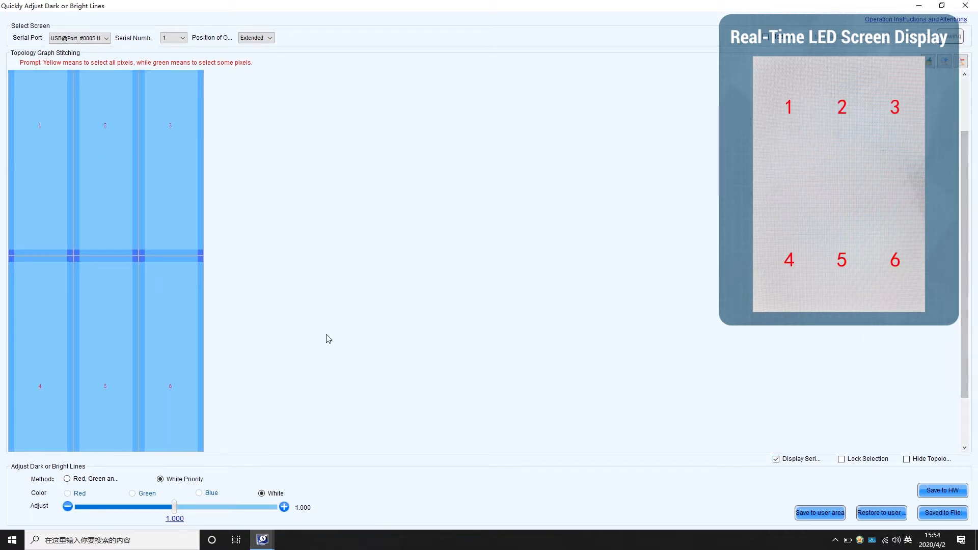
mouse_move(137, 230)
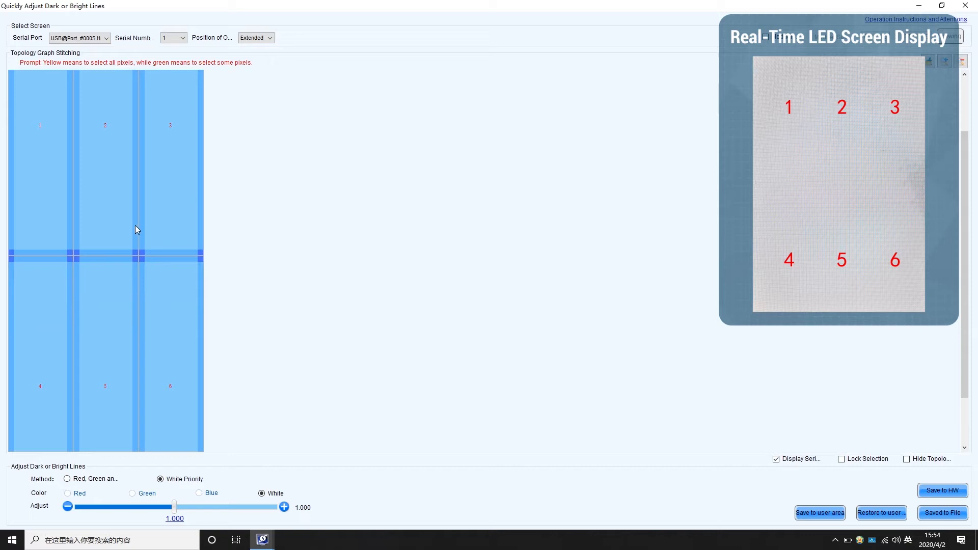
left_click(134, 156)
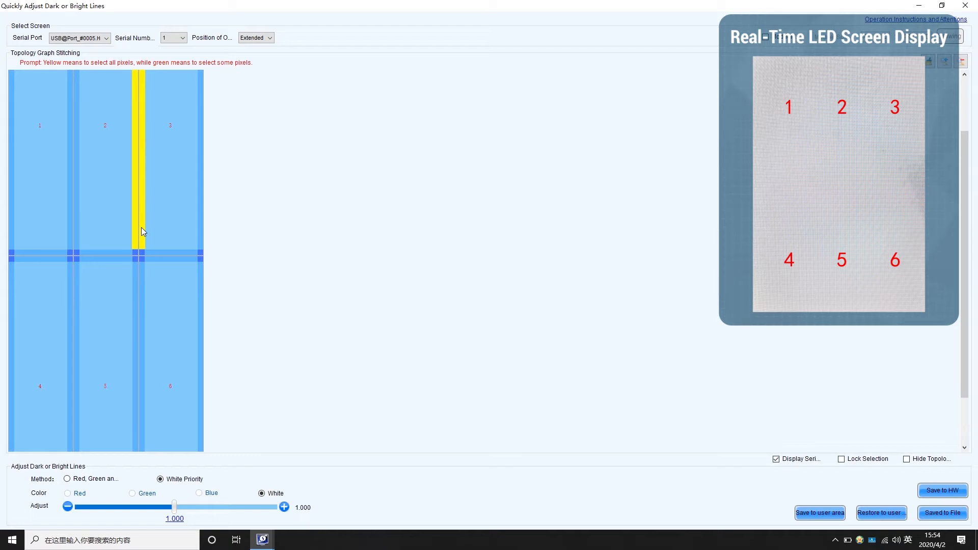
mouse_move(156, 285)
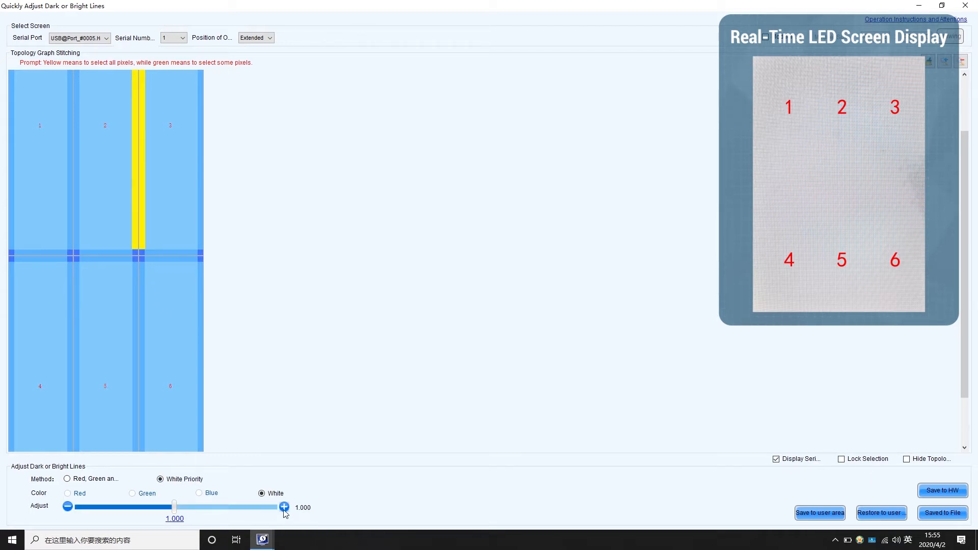
left_click(283, 507)
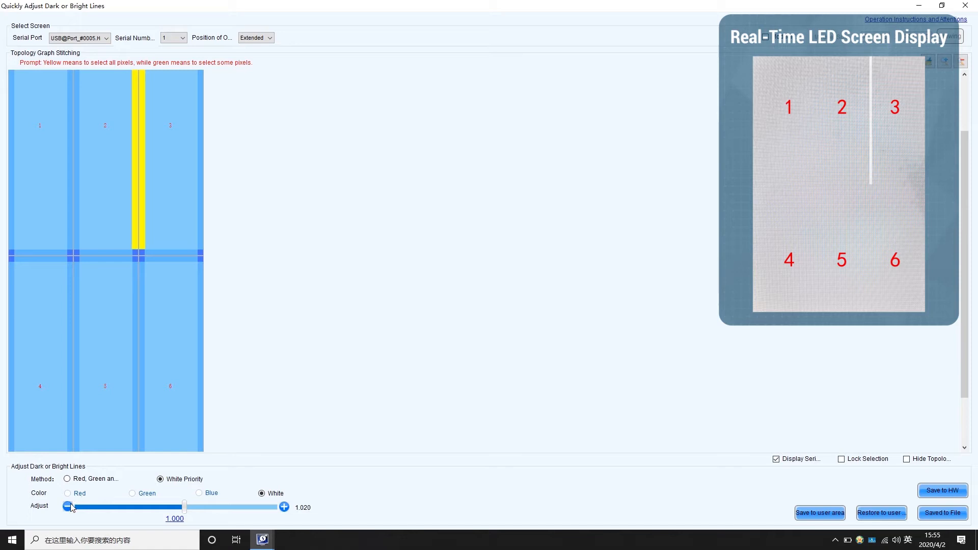
left_click(67, 507)
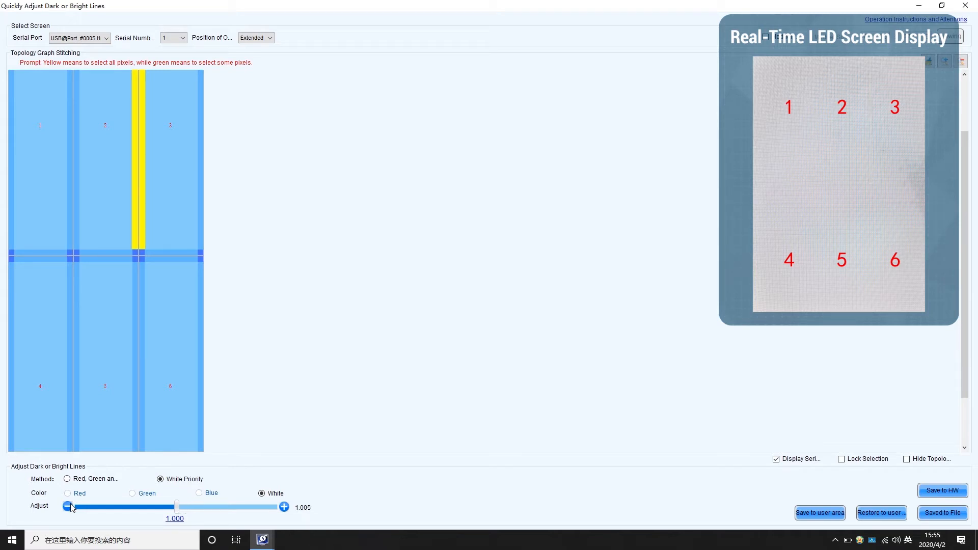
mouse_move(205, 228)
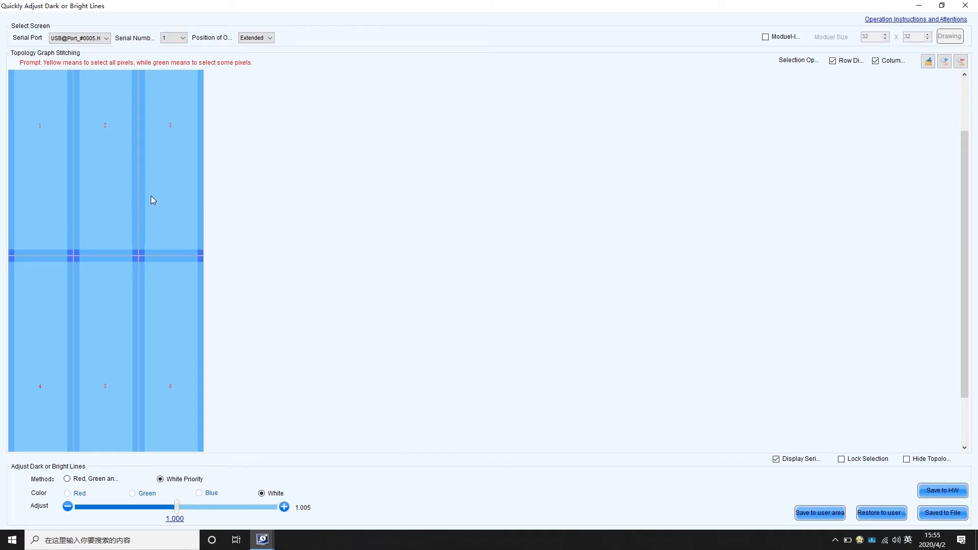
mouse_move(200, 191)
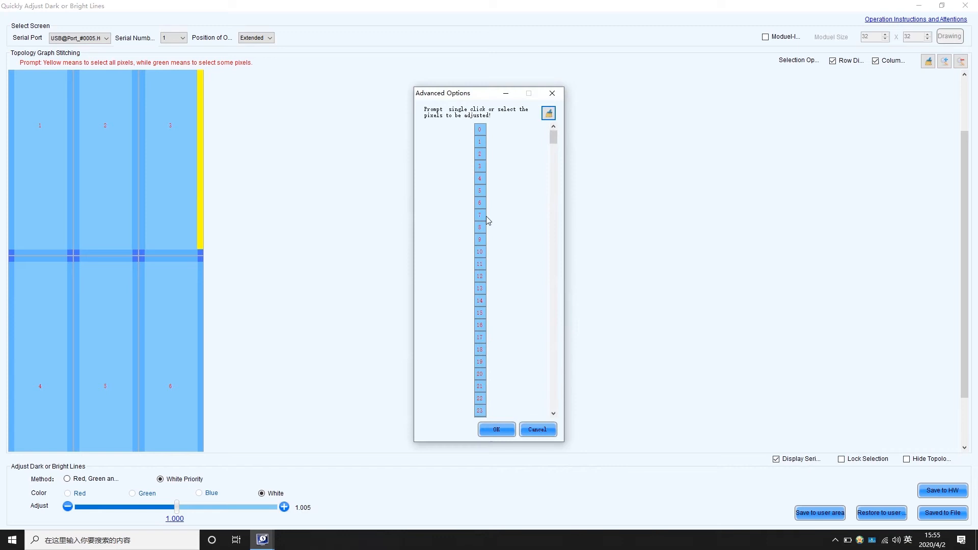
Step: Scroll down within the dark-or-bright-line adjustment window
scroll("down", 3)
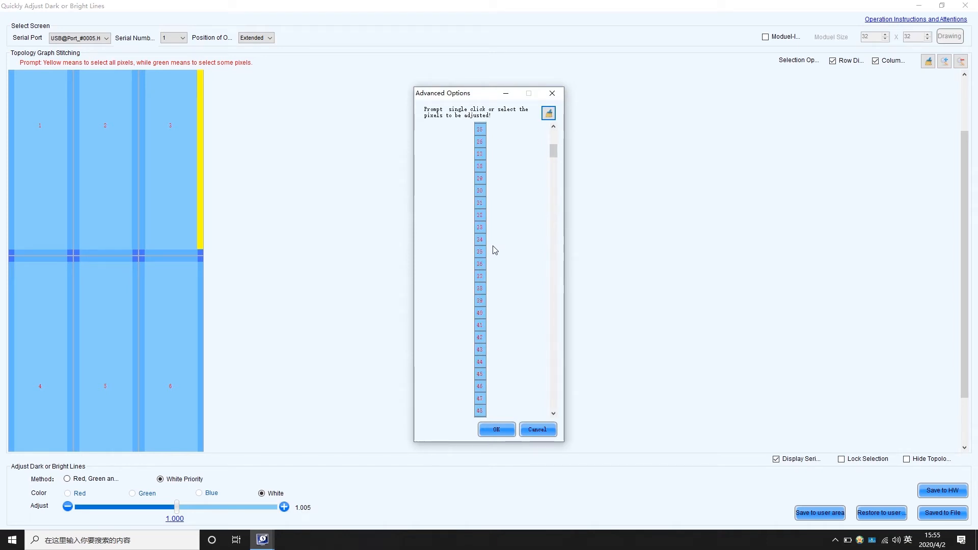
scroll("down", 3)
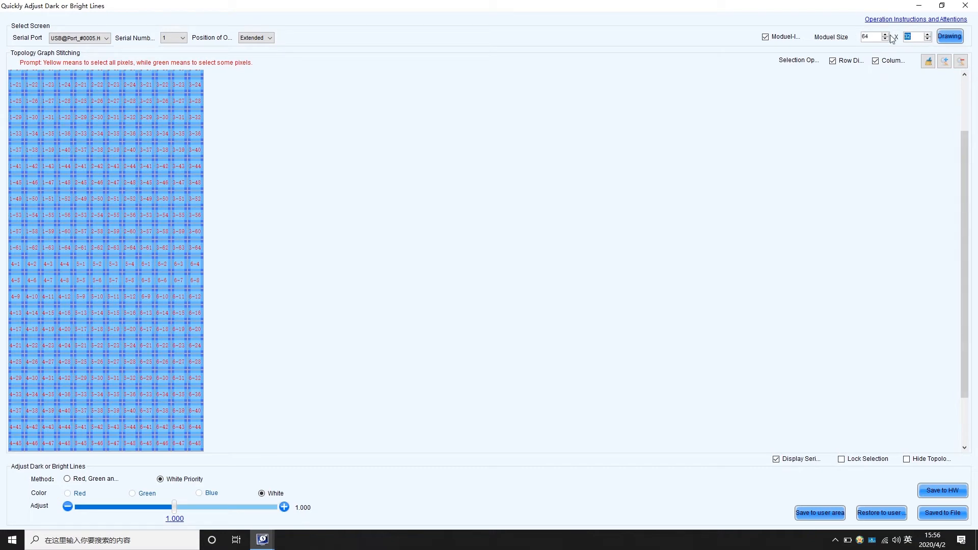
Step: Redraw as 64x64 modules, brighten the seam below module 2-7 to 1.035, and save to hardware
left_click(949, 36)
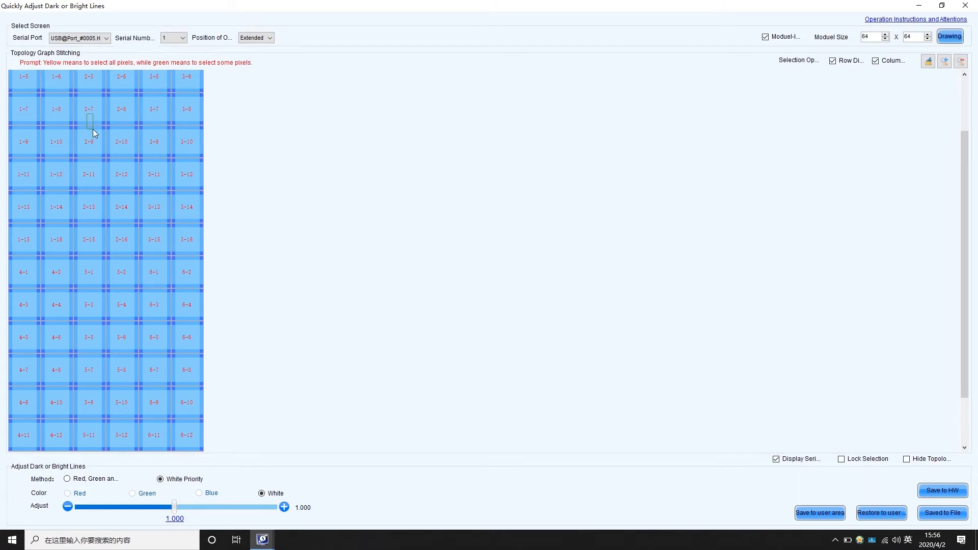
left_click(89, 125)
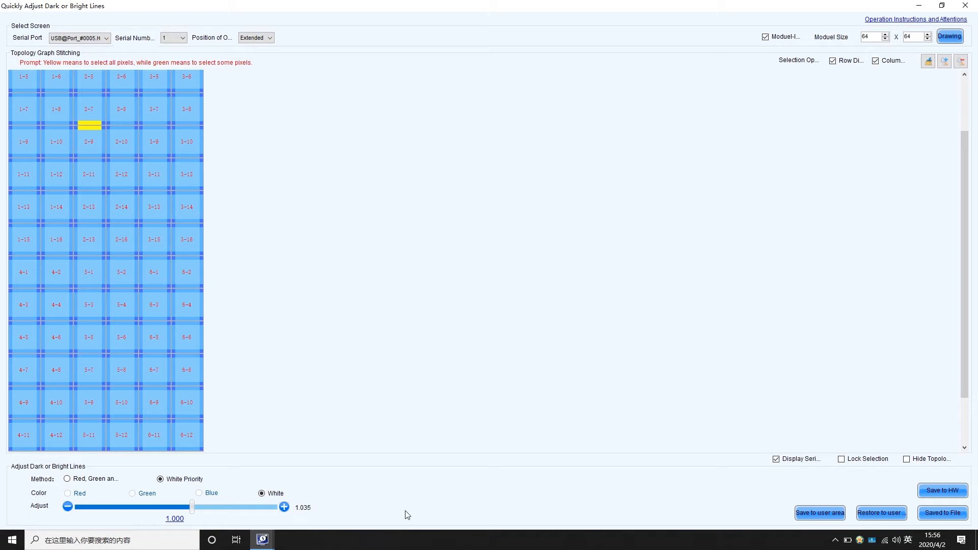
left_click(942, 490)
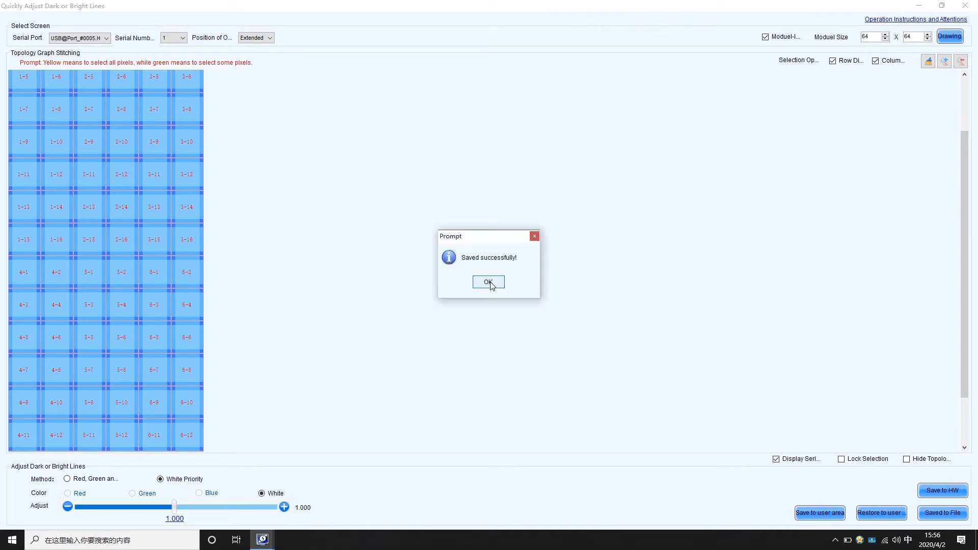
Step: Acknowledge the 'Saved successfully!' prompt with OK
left_click(488, 282)
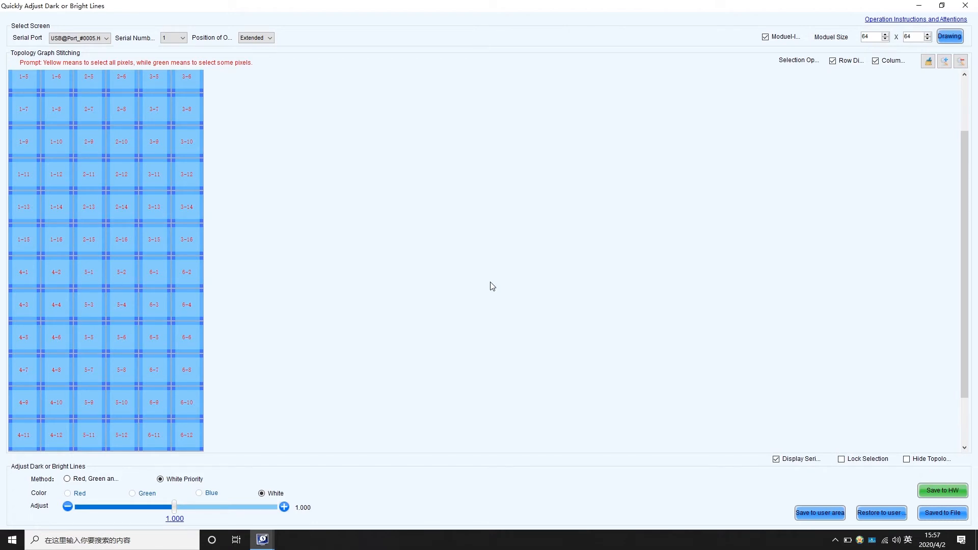
mouse_move(867, 459)
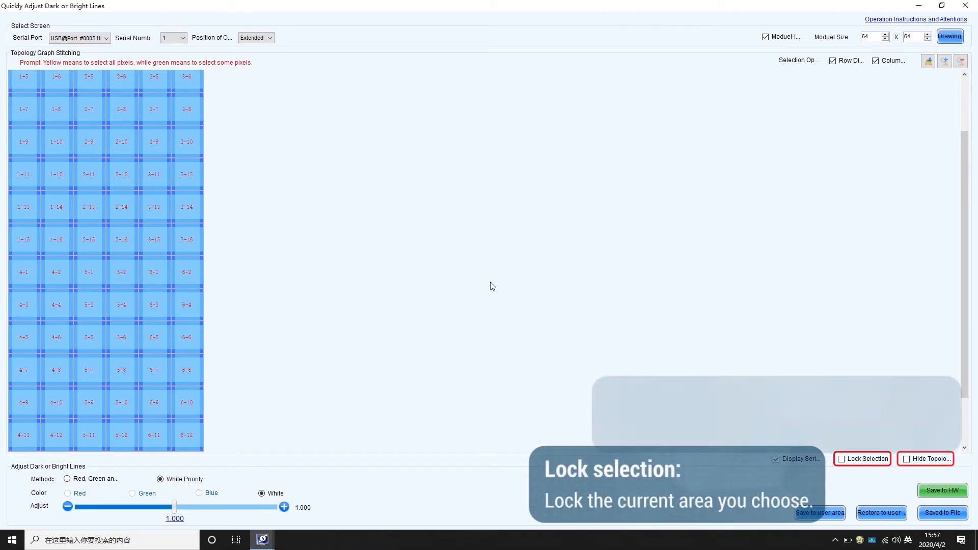
mouse_move(926, 458)
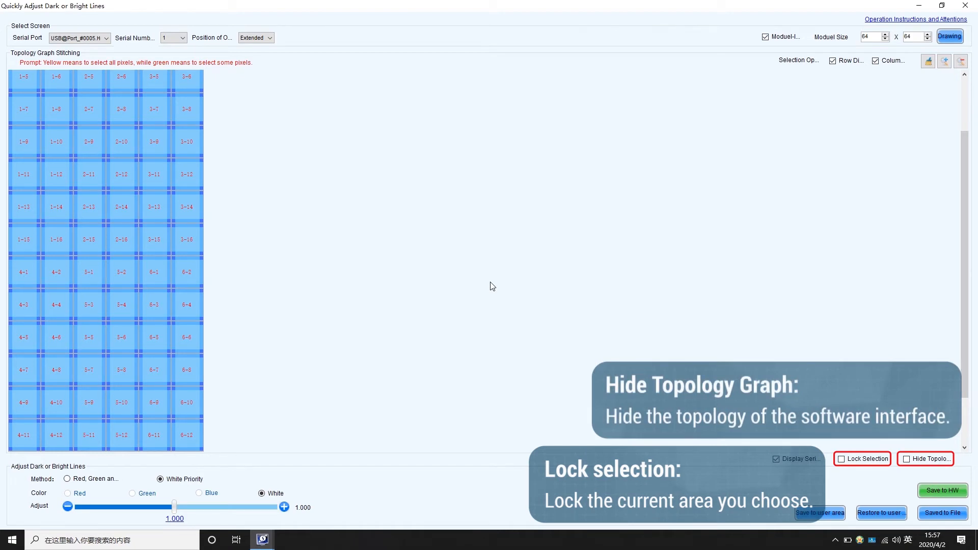
mouse_move(92, 478)
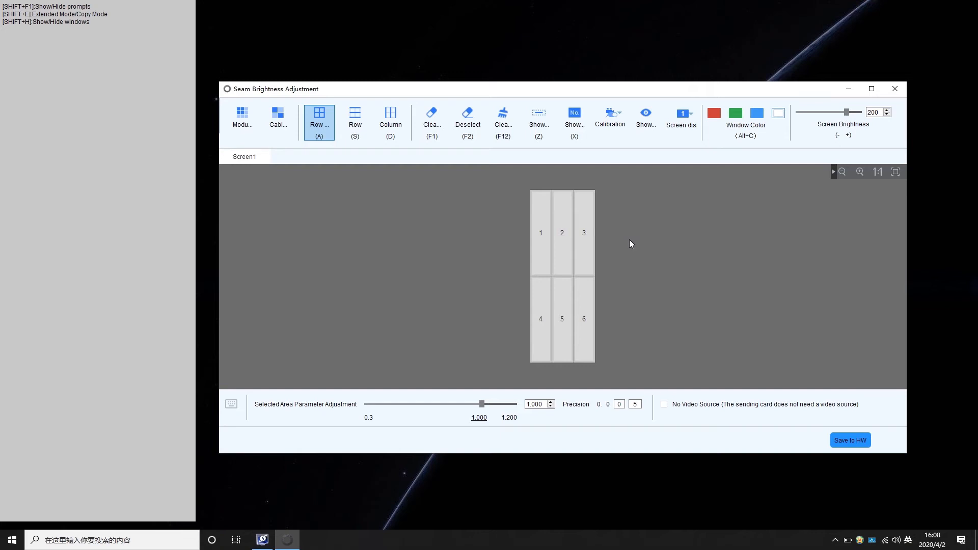
mouse_move(231, 404)
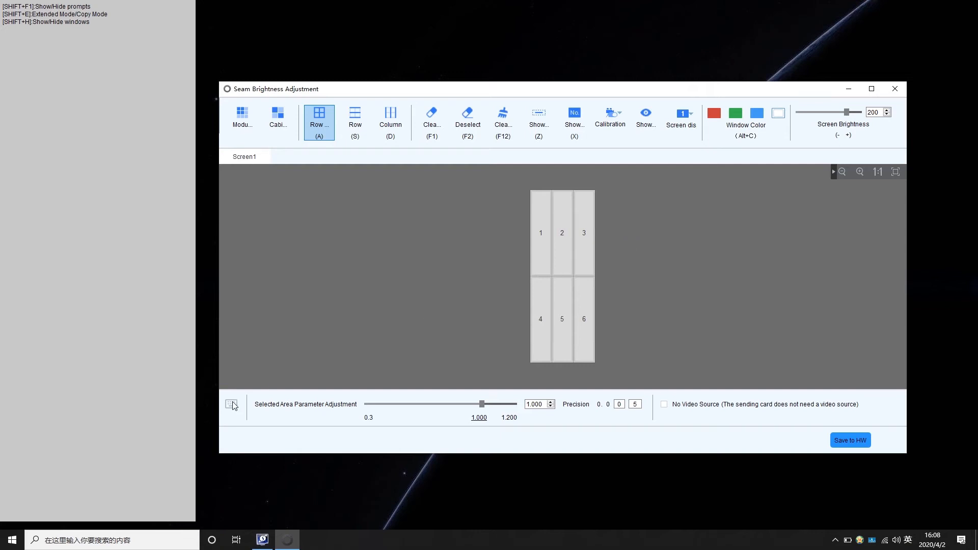
left_click(232, 404)
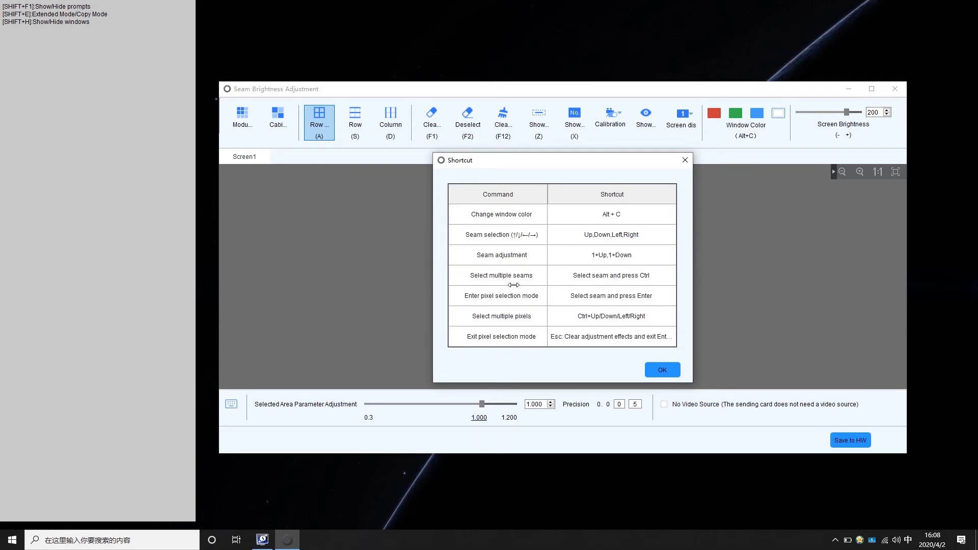
left_click(662, 370)
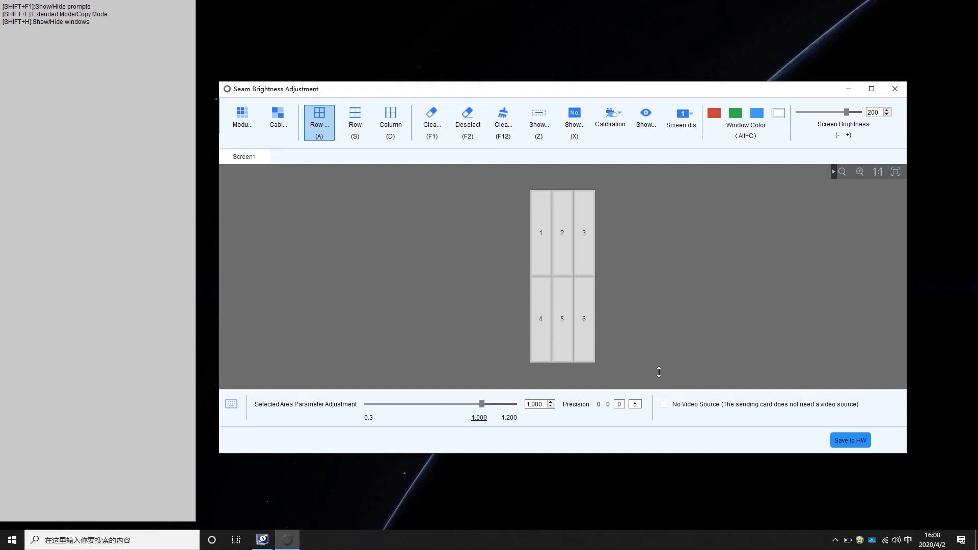
mouse_move(673, 155)
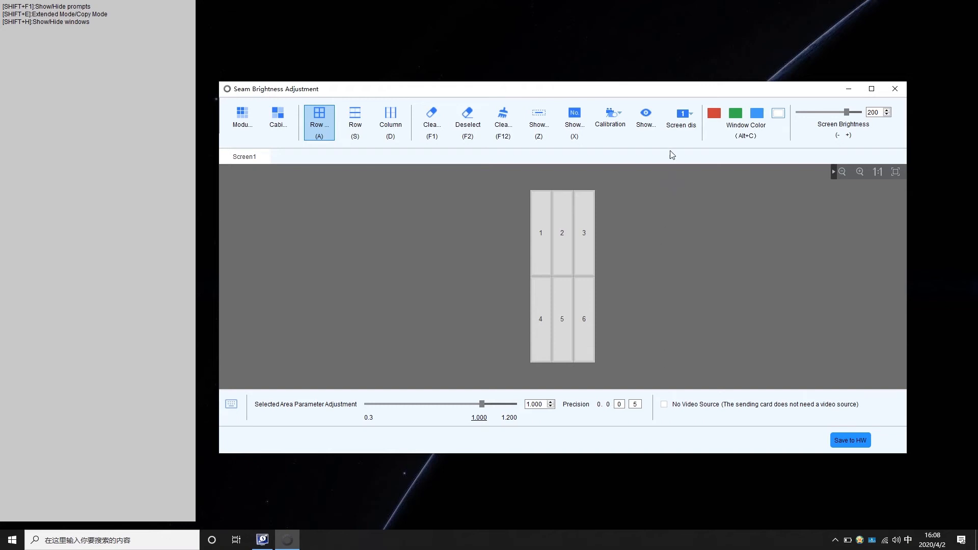
left_click(681, 113)
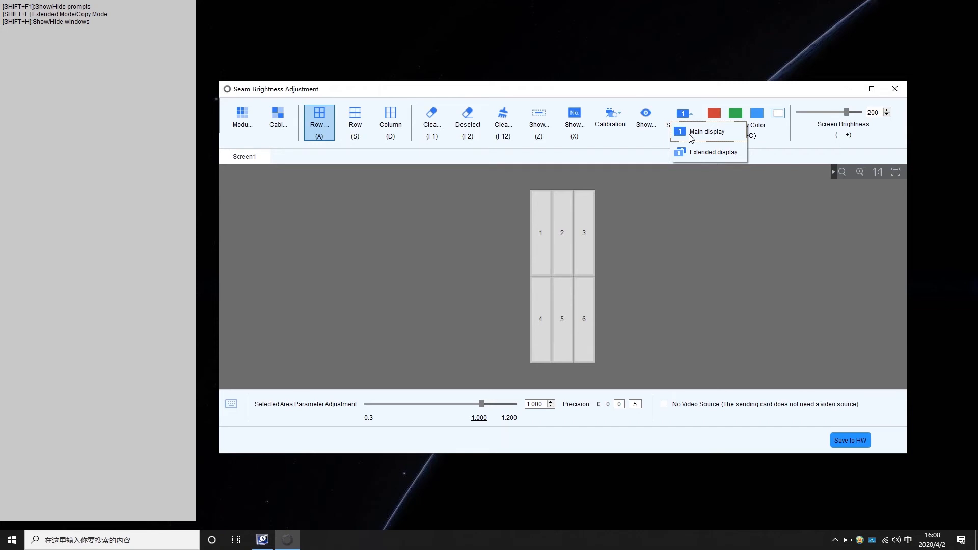
mouse_move(695, 156)
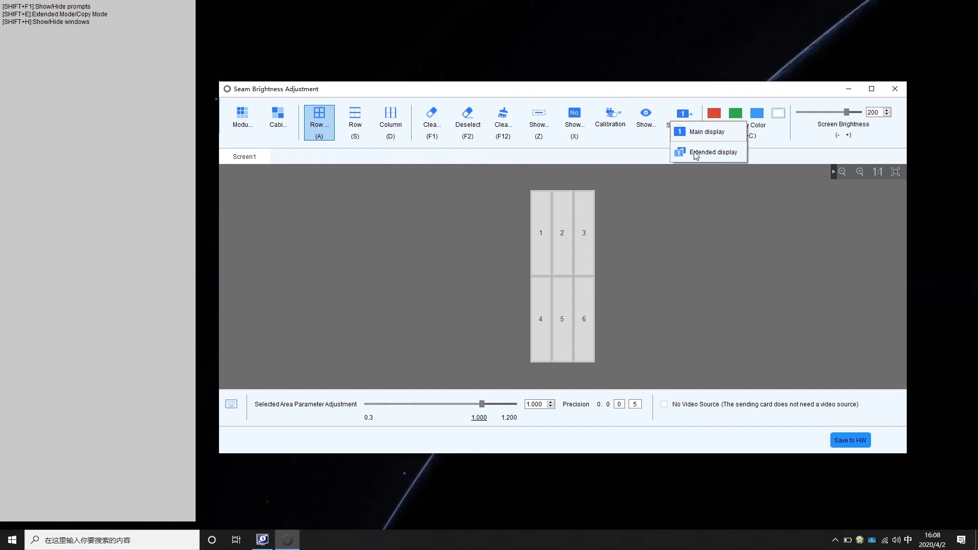
mouse_move(699, 140)
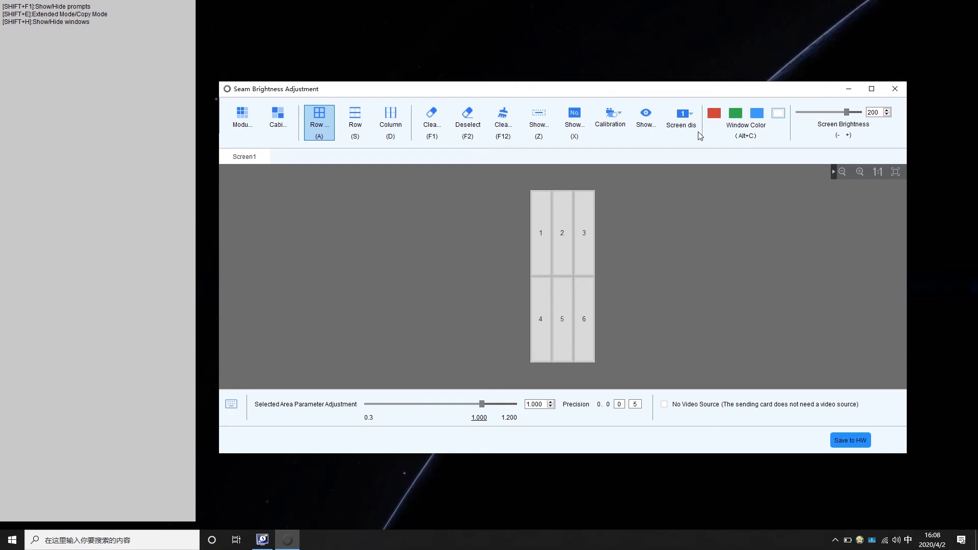
left_click(242, 116)
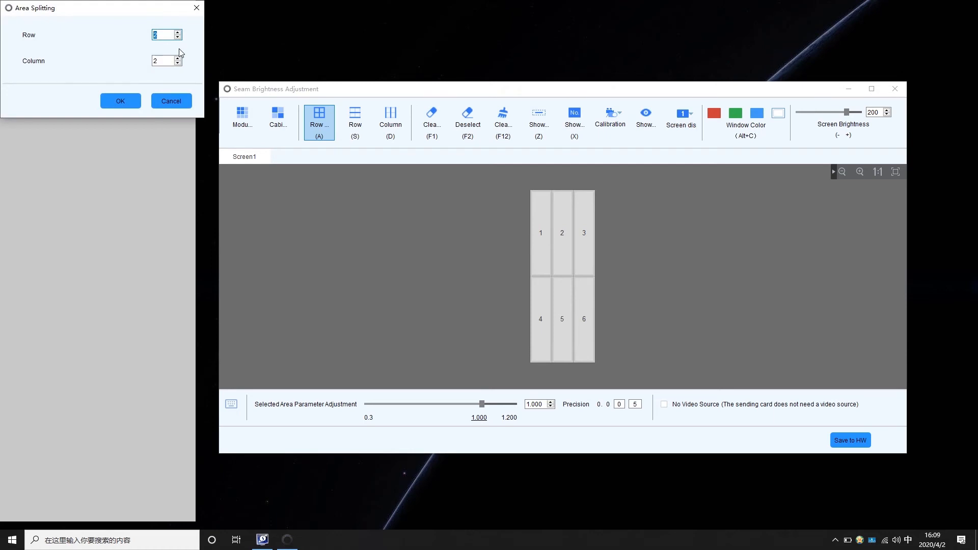
left_click(178, 32)
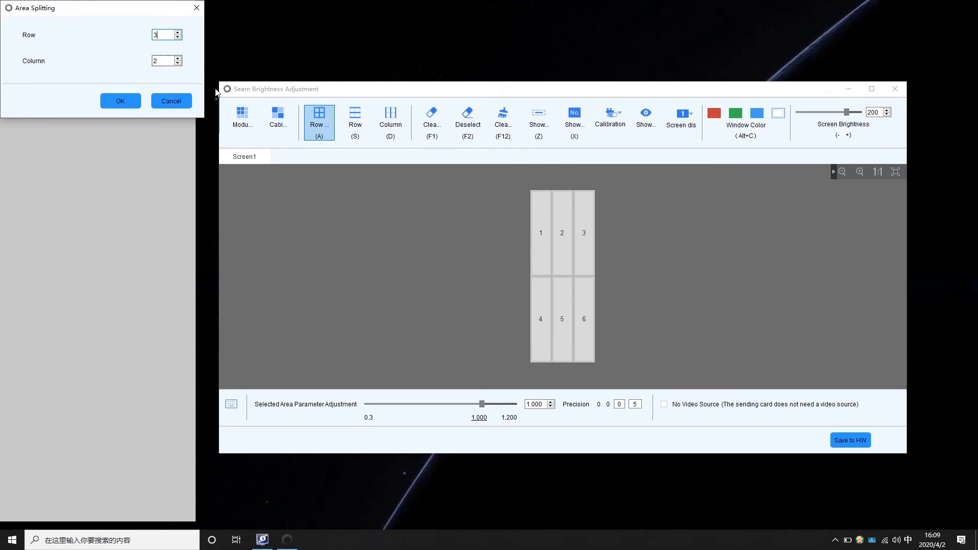
left_click(121, 100)
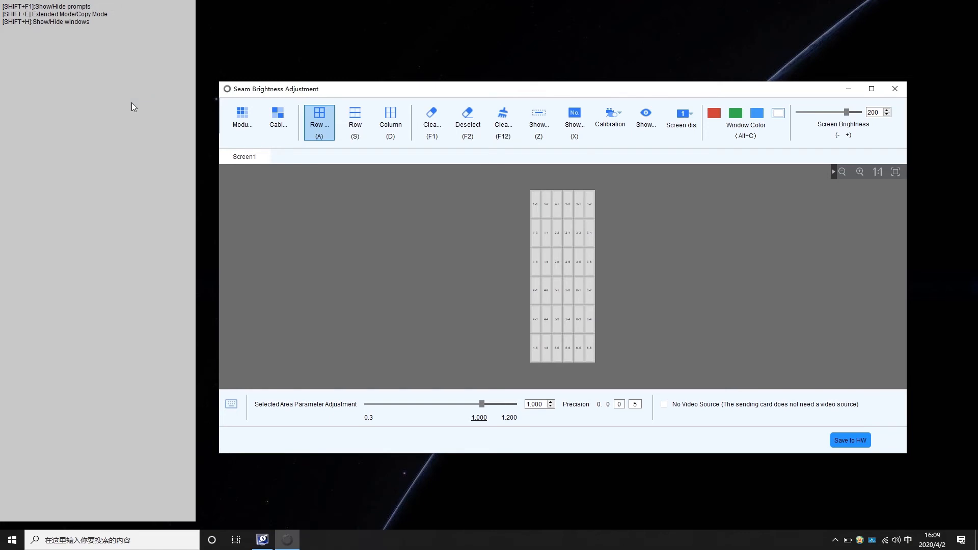
left_click(277, 118)
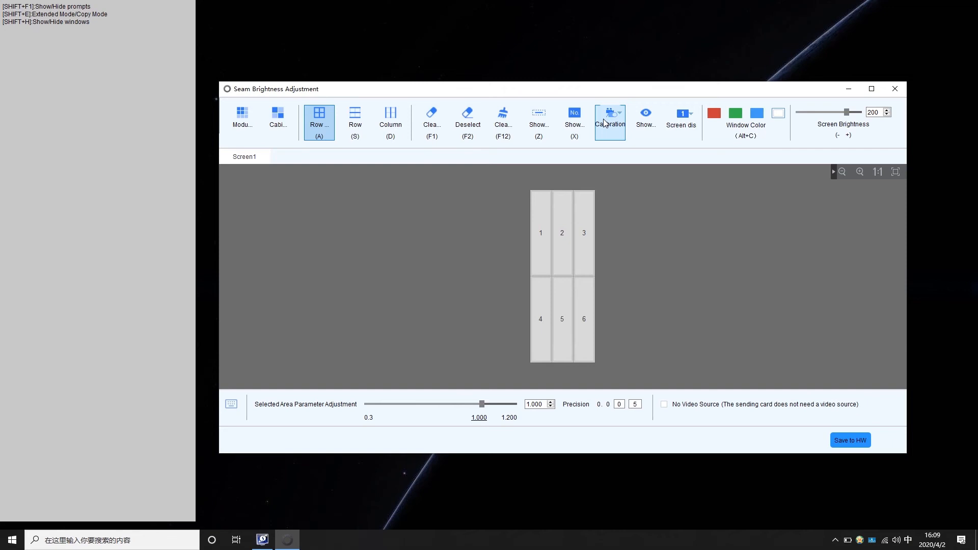
Step: Choose Chroma Calibration from the Calibration dropdown
left_click(610, 118)
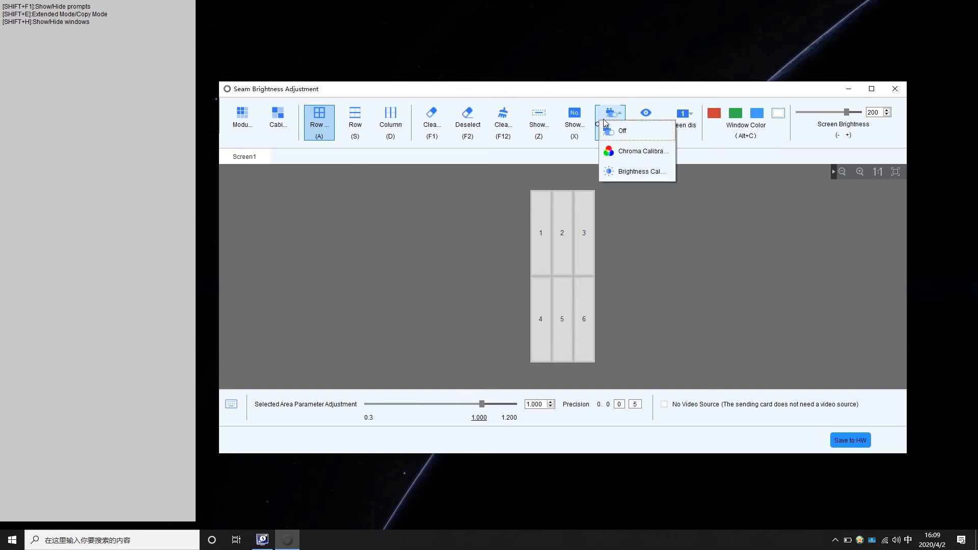
mouse_move(622, 155)
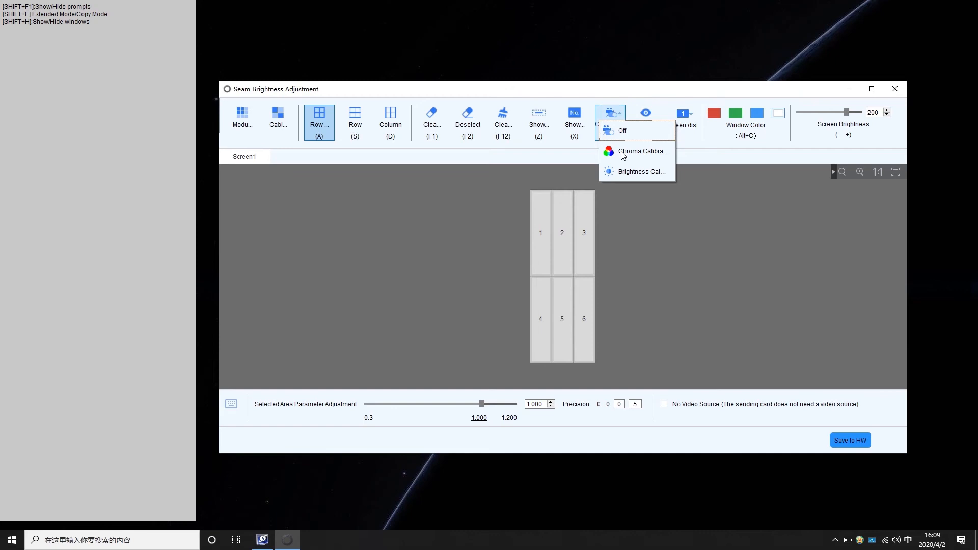
left_click(642, 151)
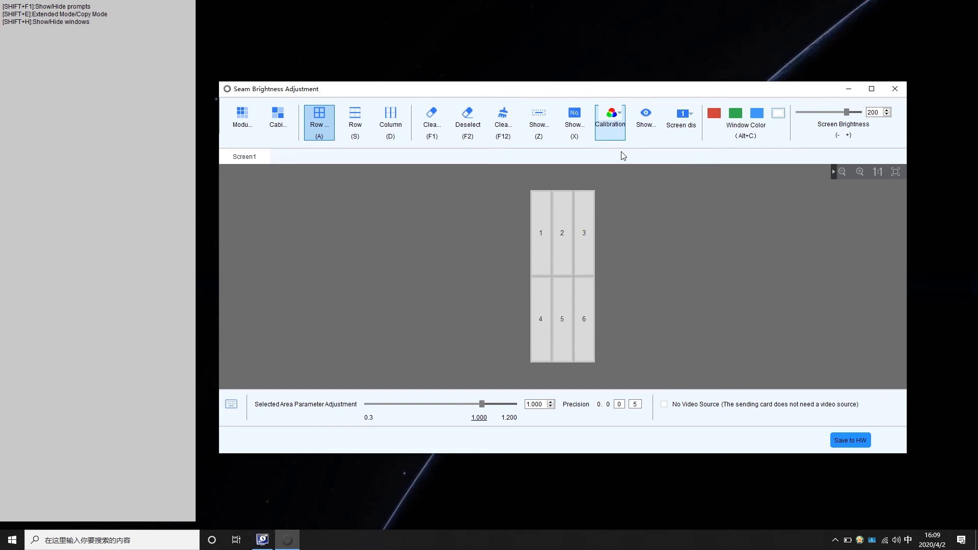
left_click(573, 118)
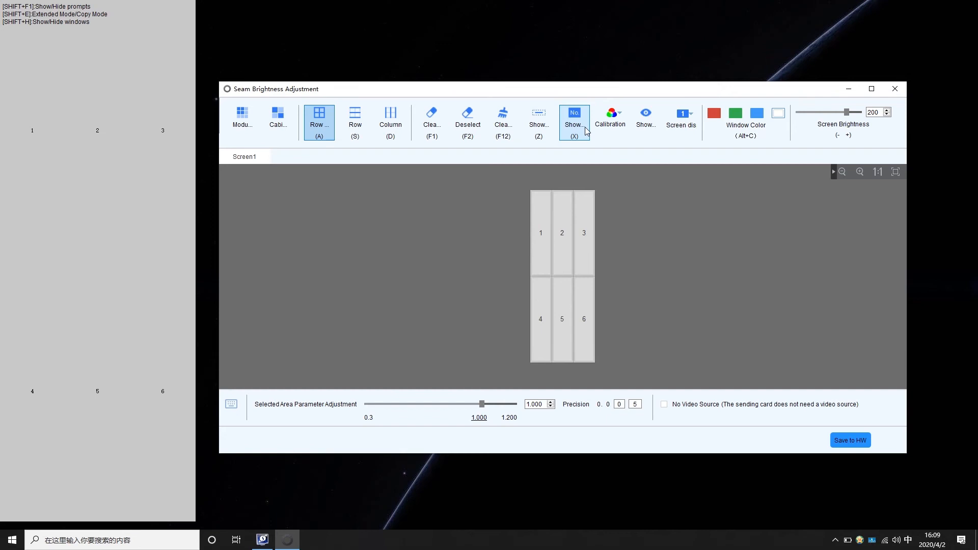
mouse_move(539, 122)
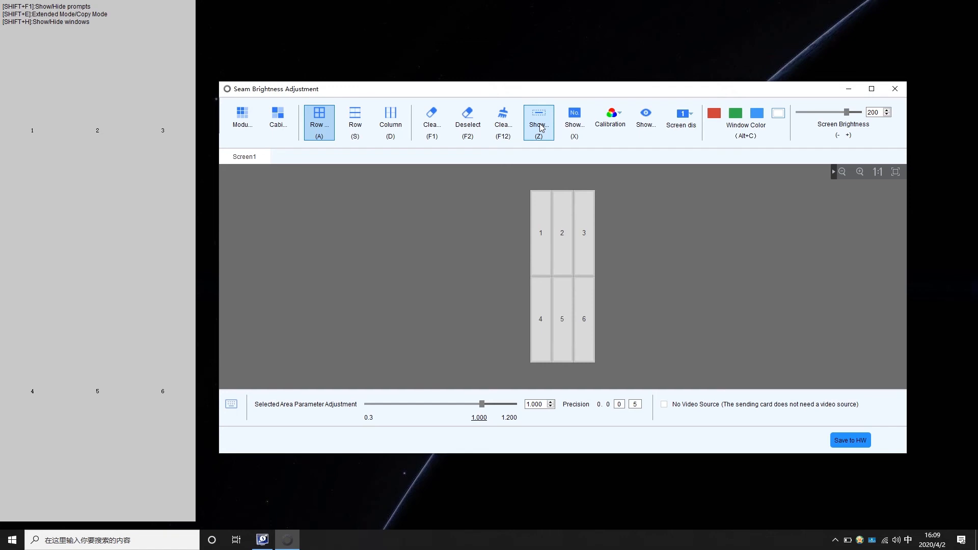
Step: Set the seam selection mode to Column (D)
left_click(319, 122)
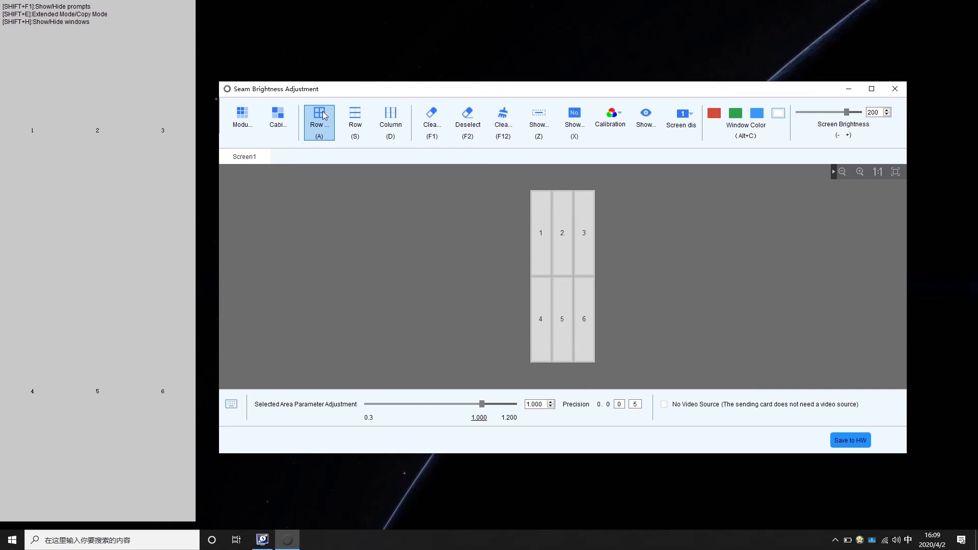
mouse_move(341, 120)
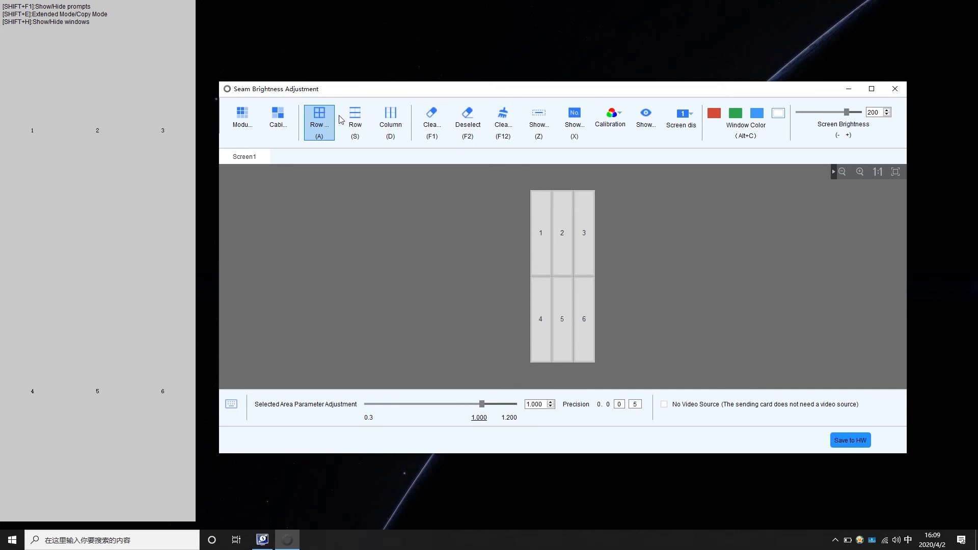
left_click(390, 118)
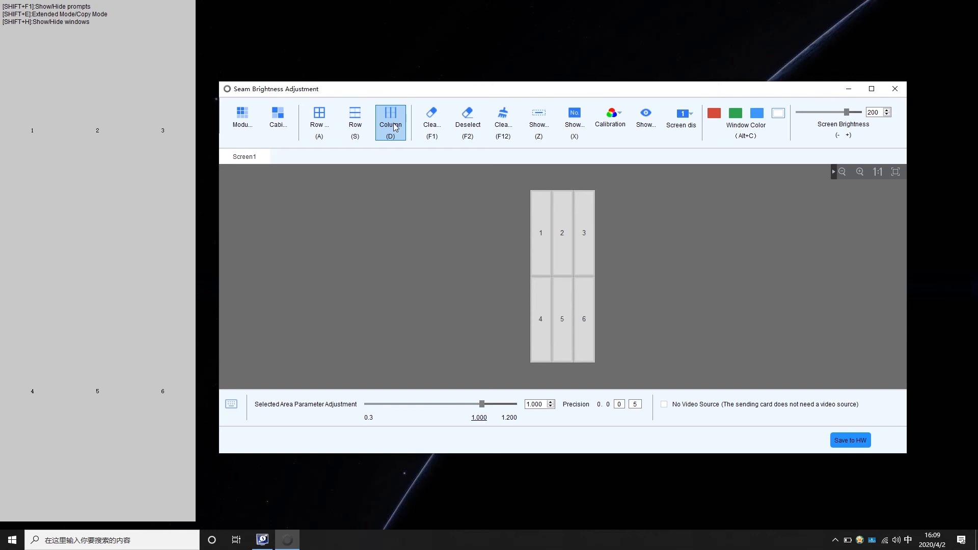
mouse_move(445, 215)
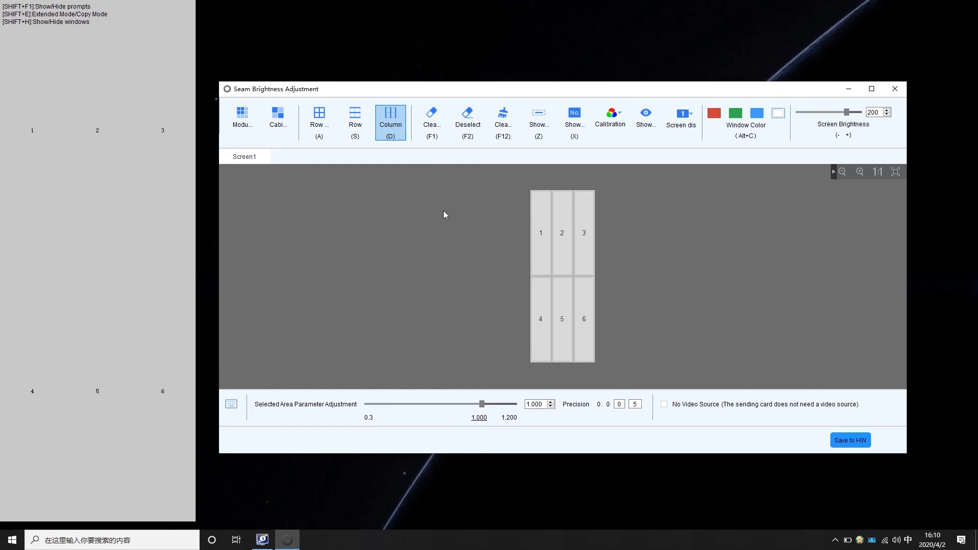
mouse_move(447, 223)
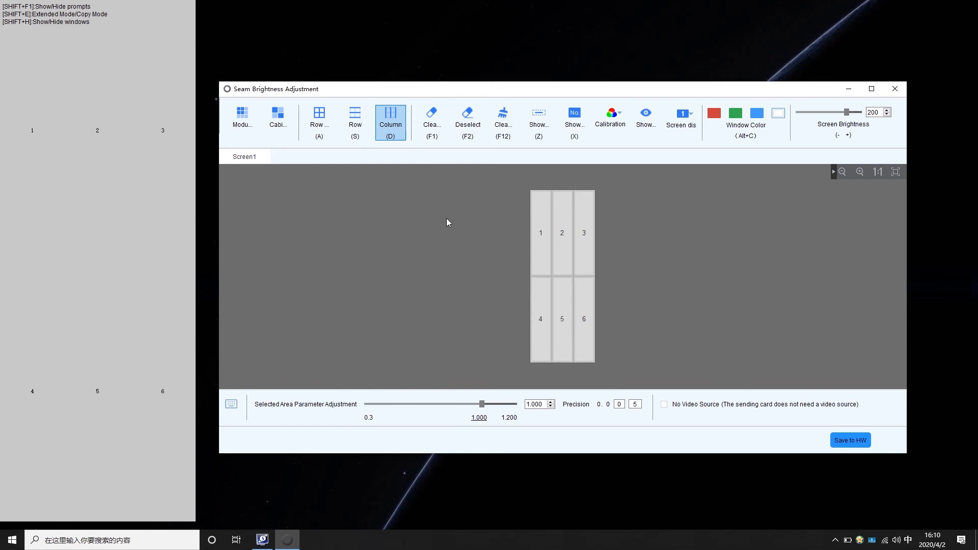
mouse_move(554, 225)
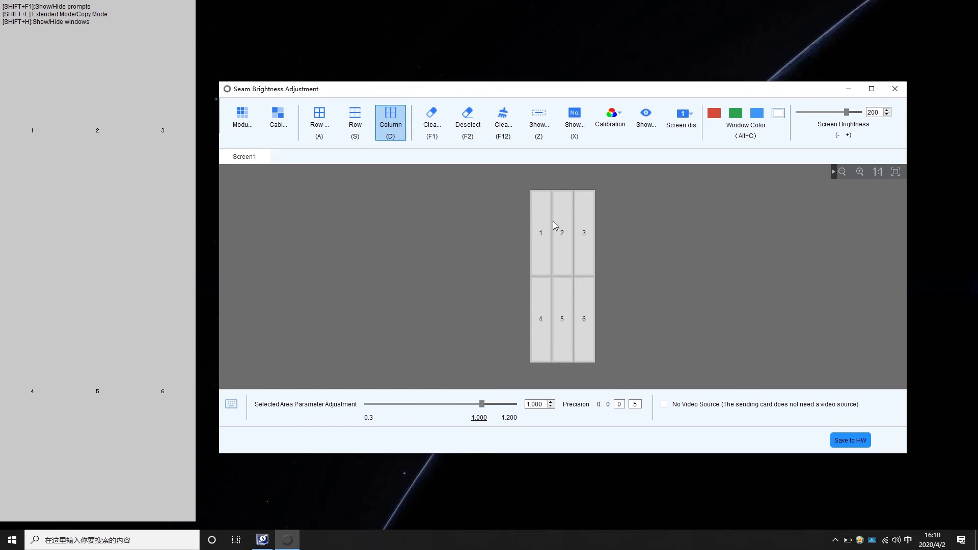
Step: Select the cabinet 2–3 column seam and raise its brightness to 1.040
left_click(553, 233)
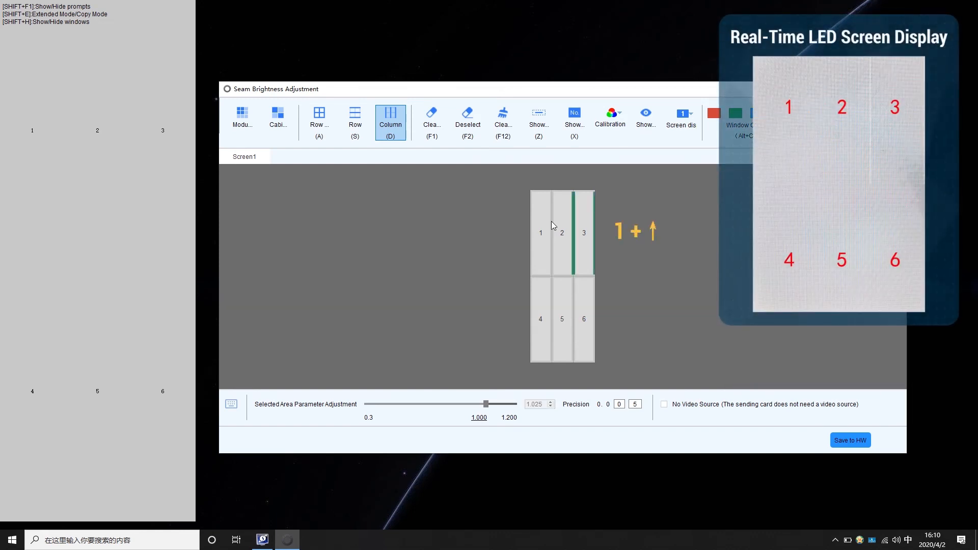
left_click(549, 402)
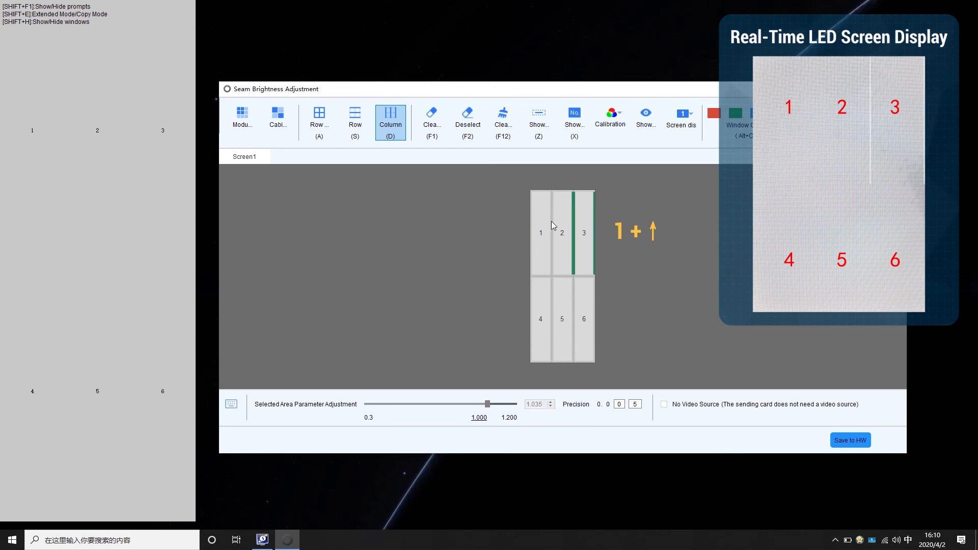
left_click(550, 401)
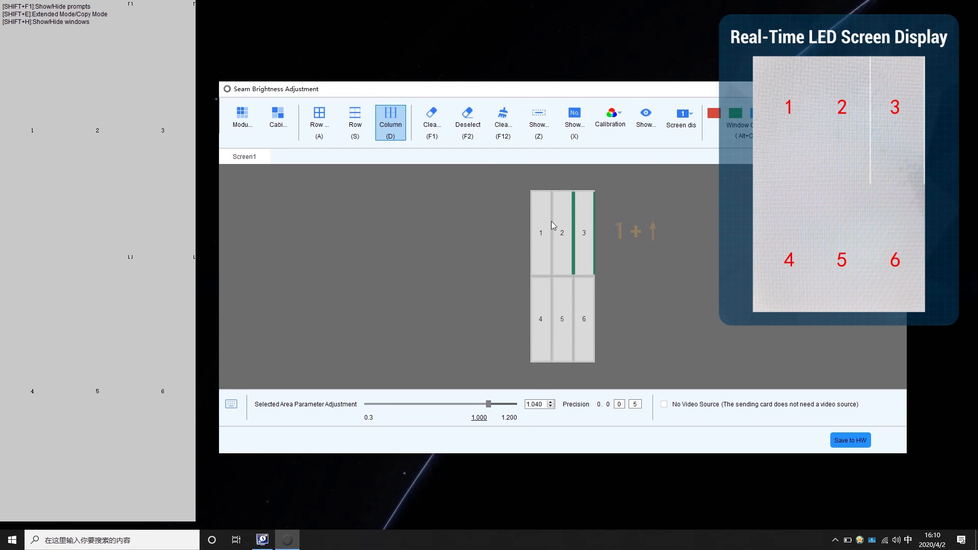
left_click(467, 117)
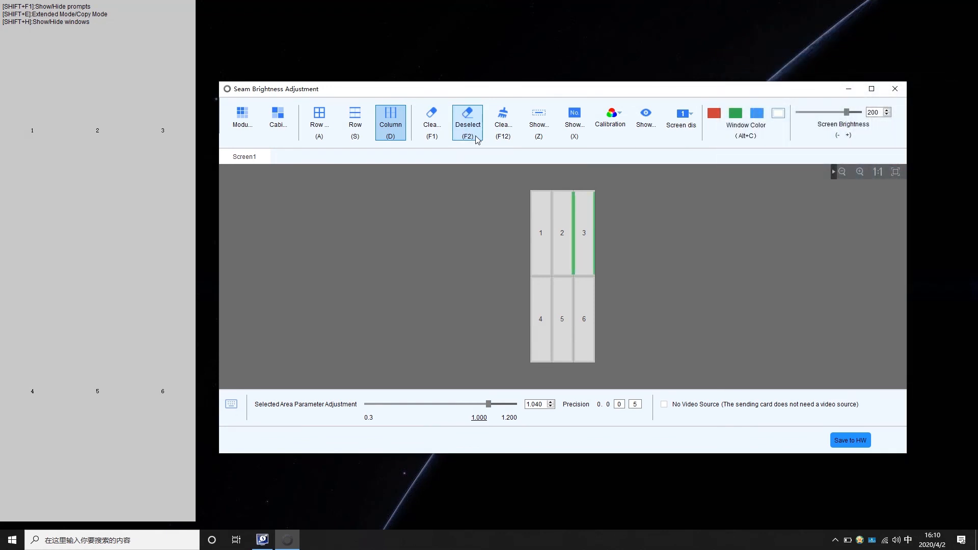
Step: Clear the seam selection and save the adjustments to hardware, confirming Yes
left_click(467, 117)
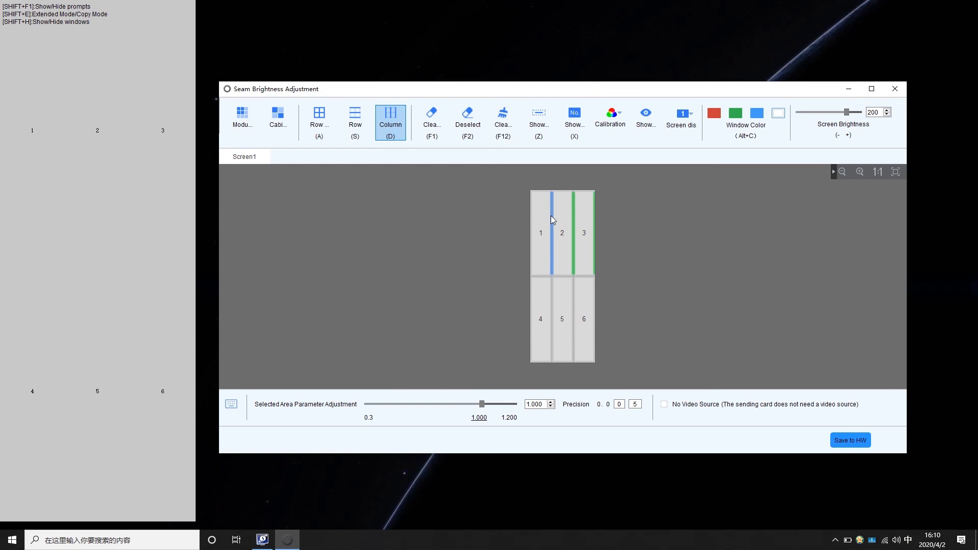
mouse_move(551, 394)
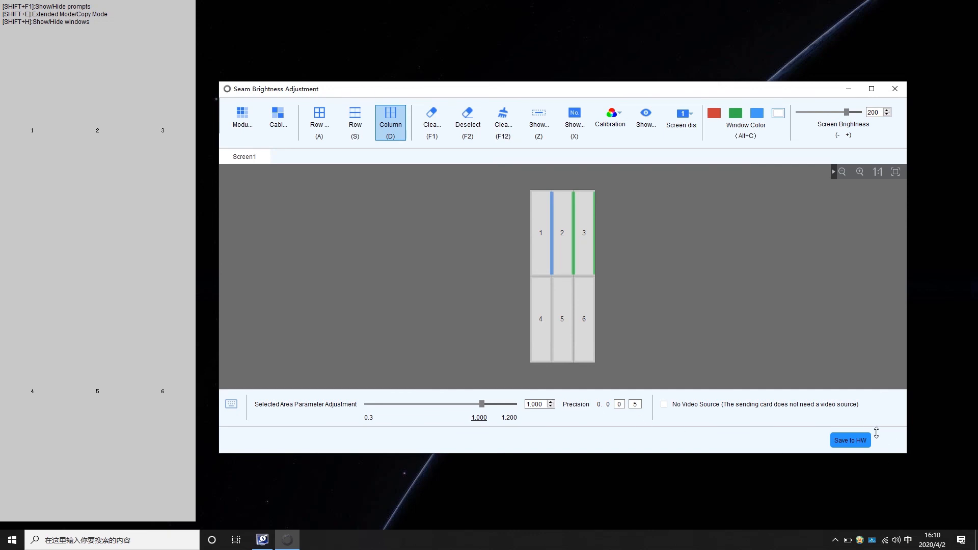
left_click(850, 439)
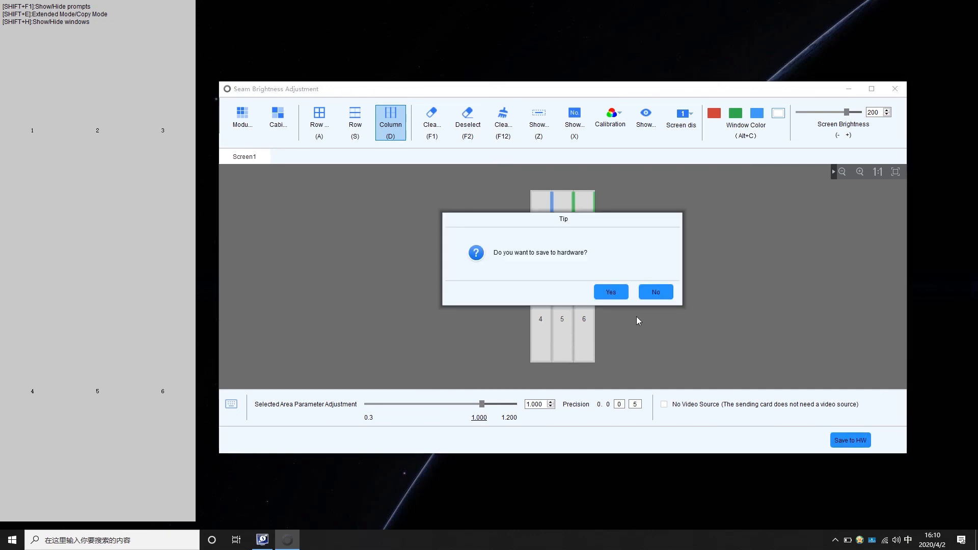
left_click(609, 292)
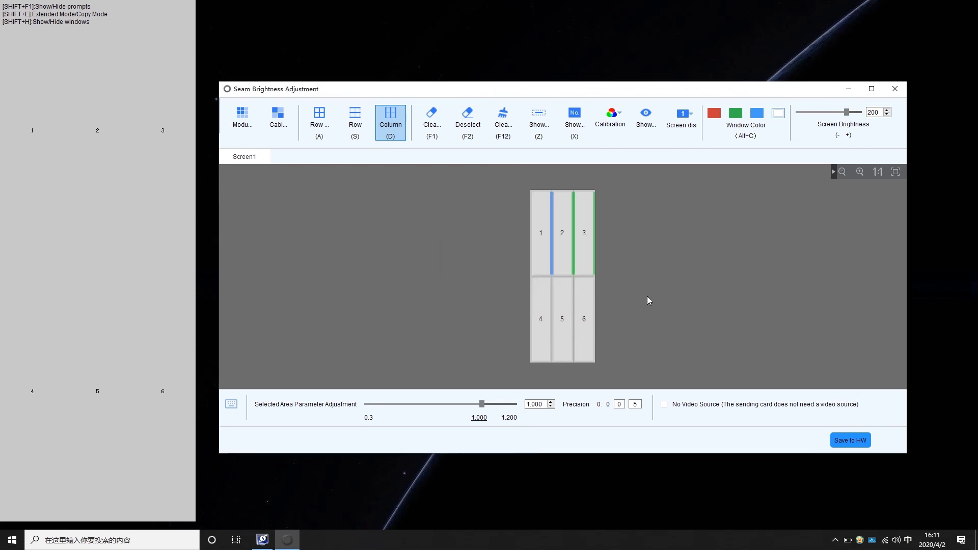
mouse_move(408, 152)
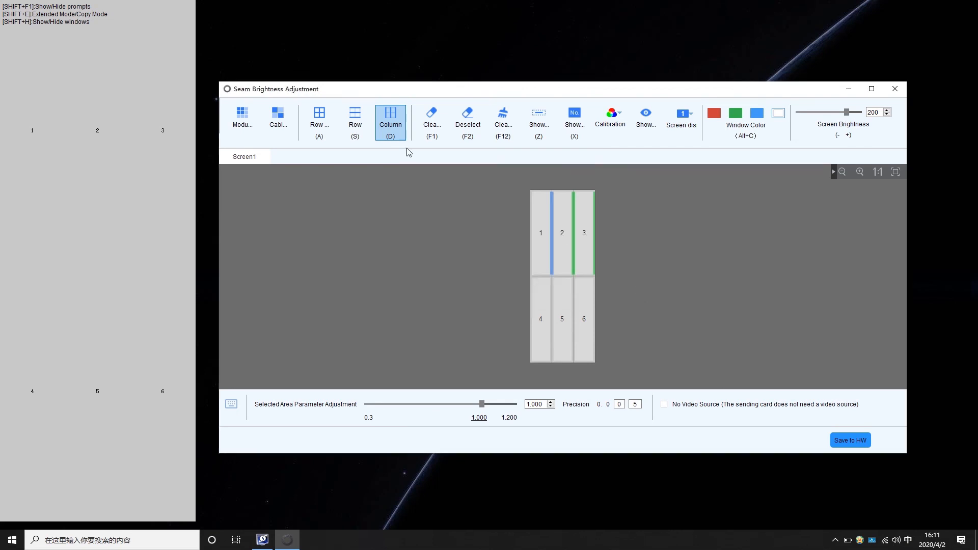
mouse_move(431, 114)
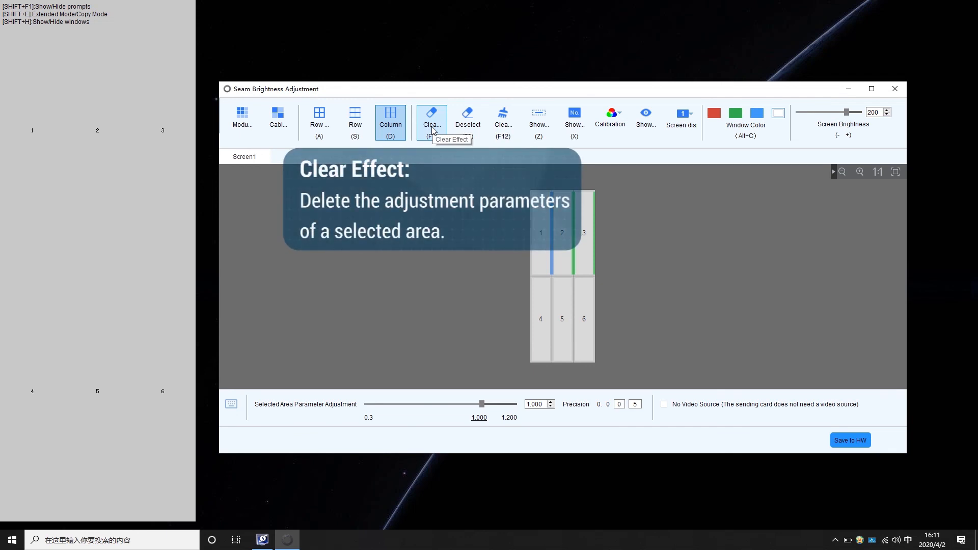
mouse_move(503, 122)
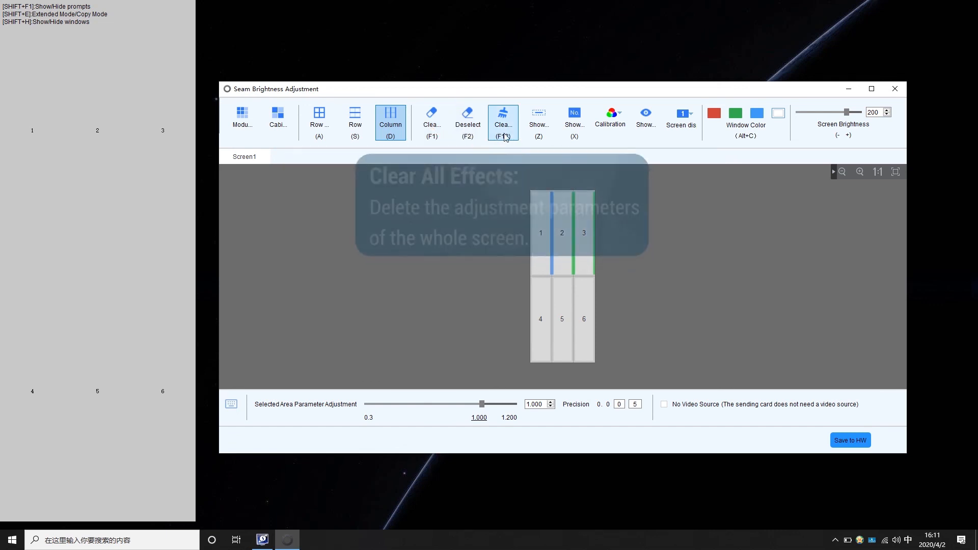
mouse_move(503, 119)
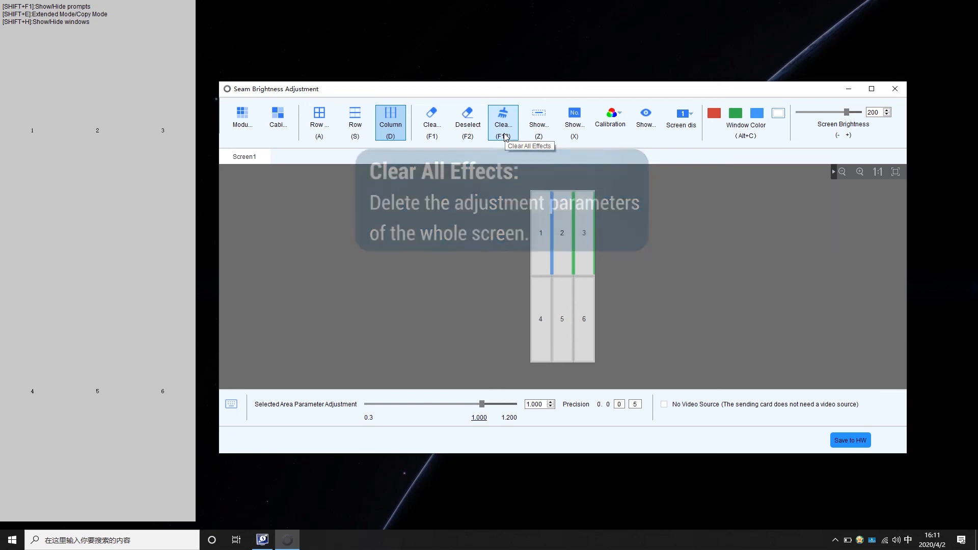
mouse_move(849, 112)
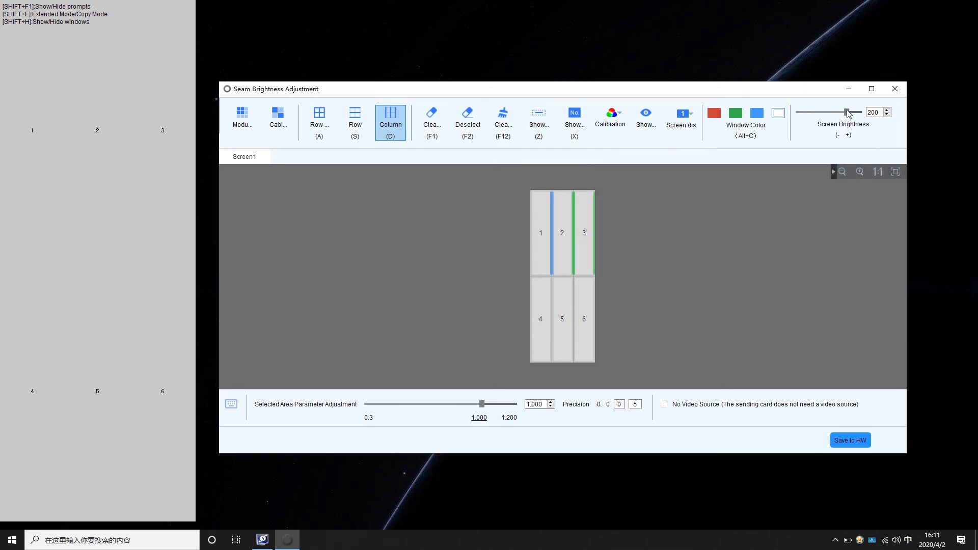
mouse_move(645, 116)
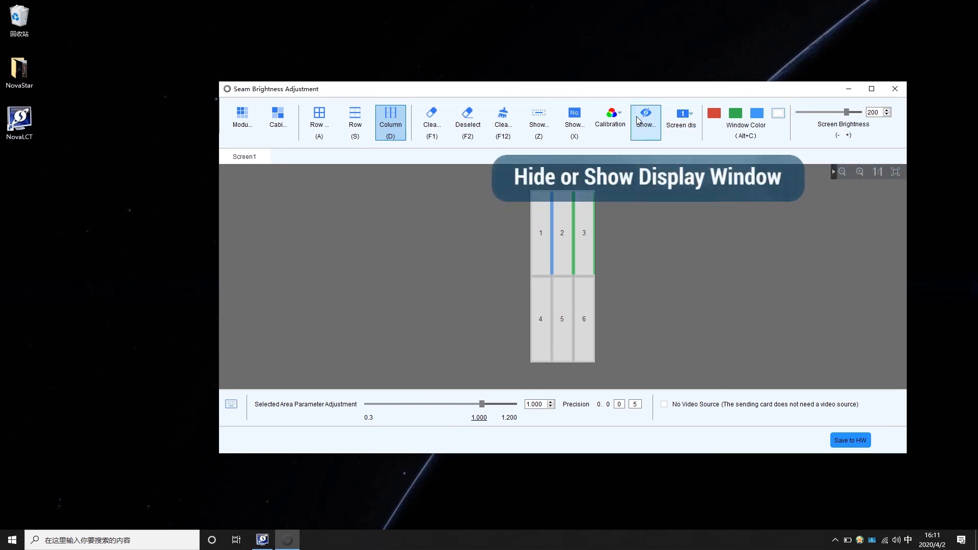
left_click(646, 113)
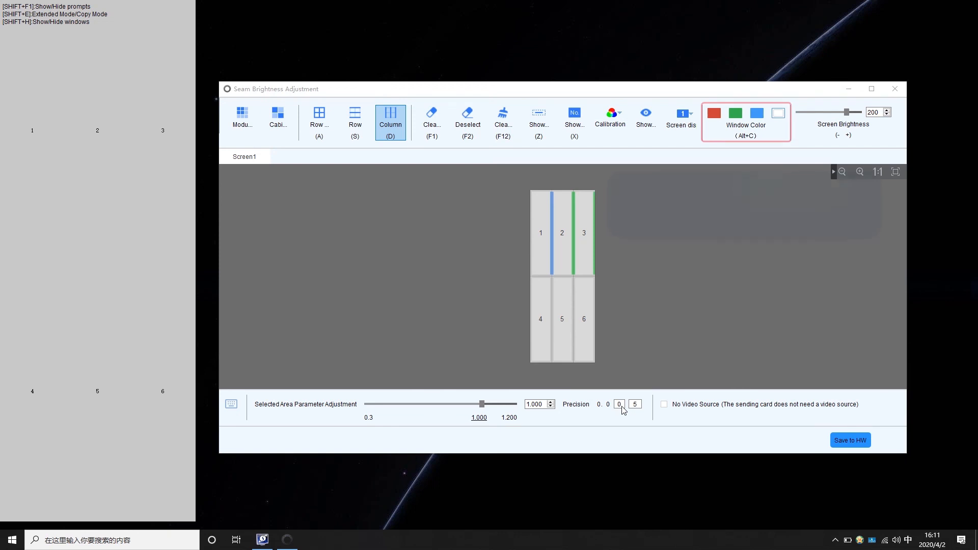
mouse_move(746, 114)
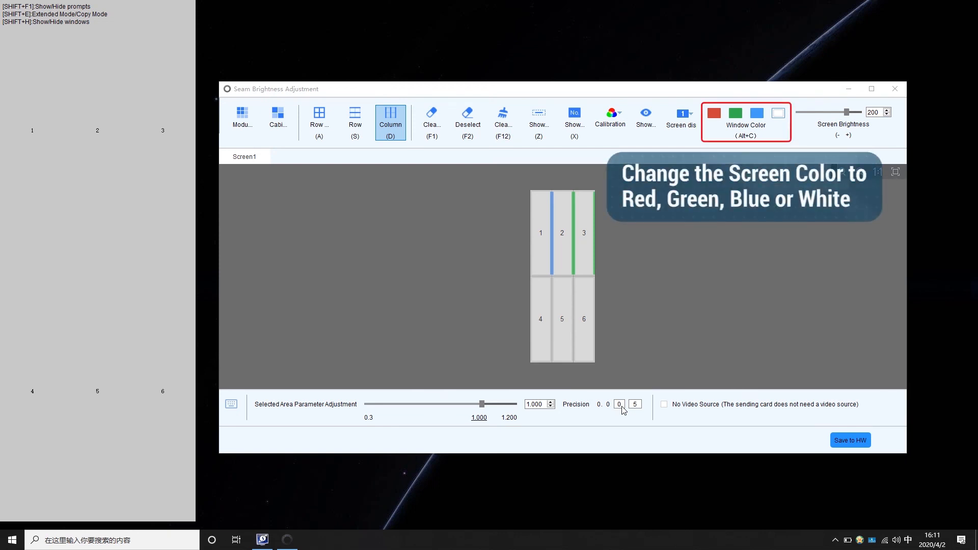